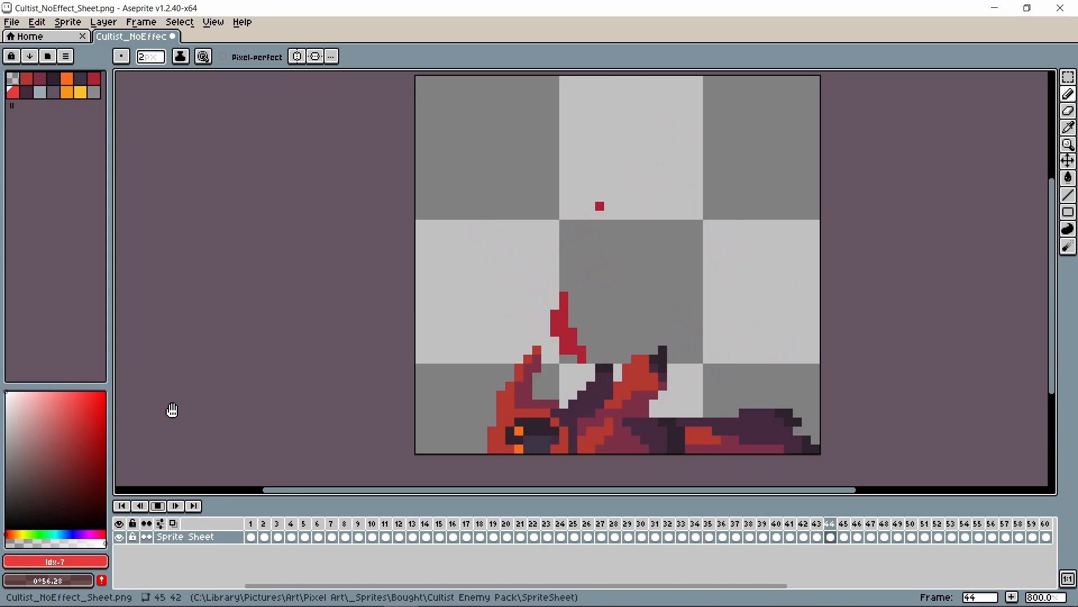
- Launch SOR.uproject from File Explorer with Unreal Engine version 5.2
left_click(291, 523)
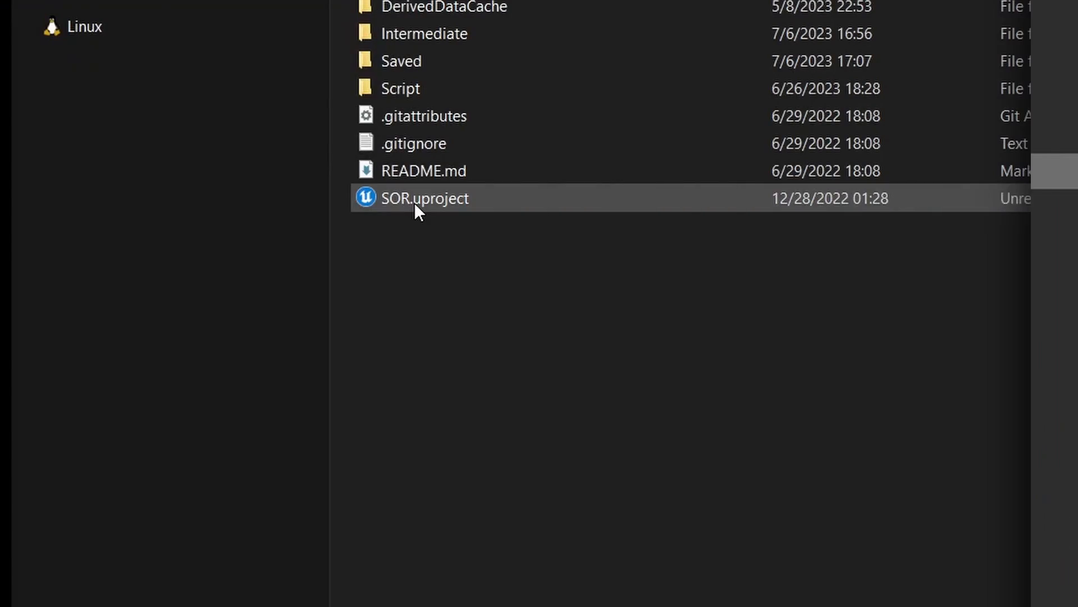
double_click(416, 198)
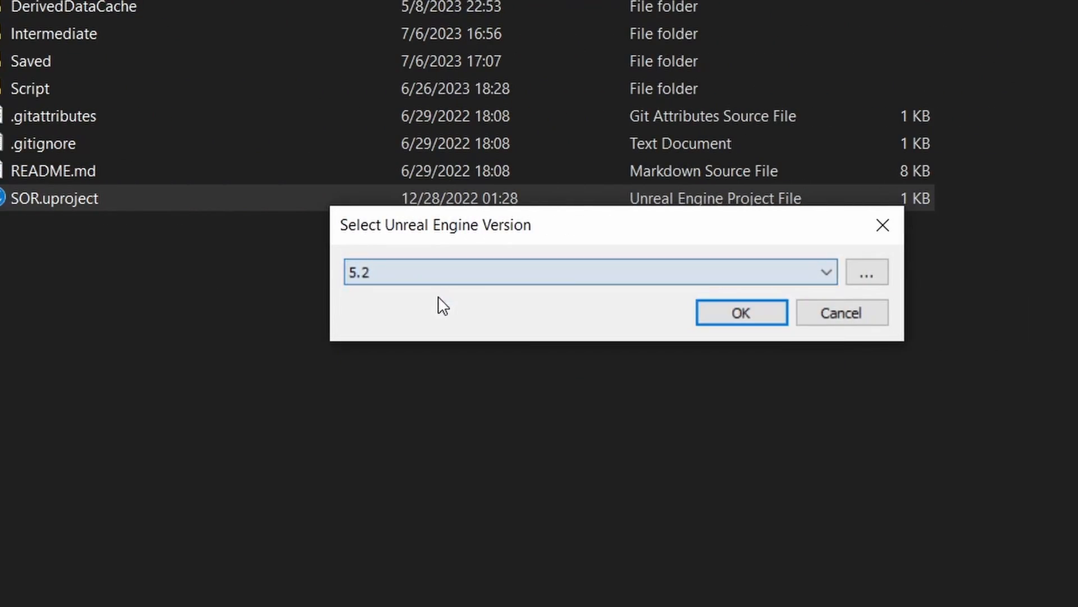
left_click(742, 312)
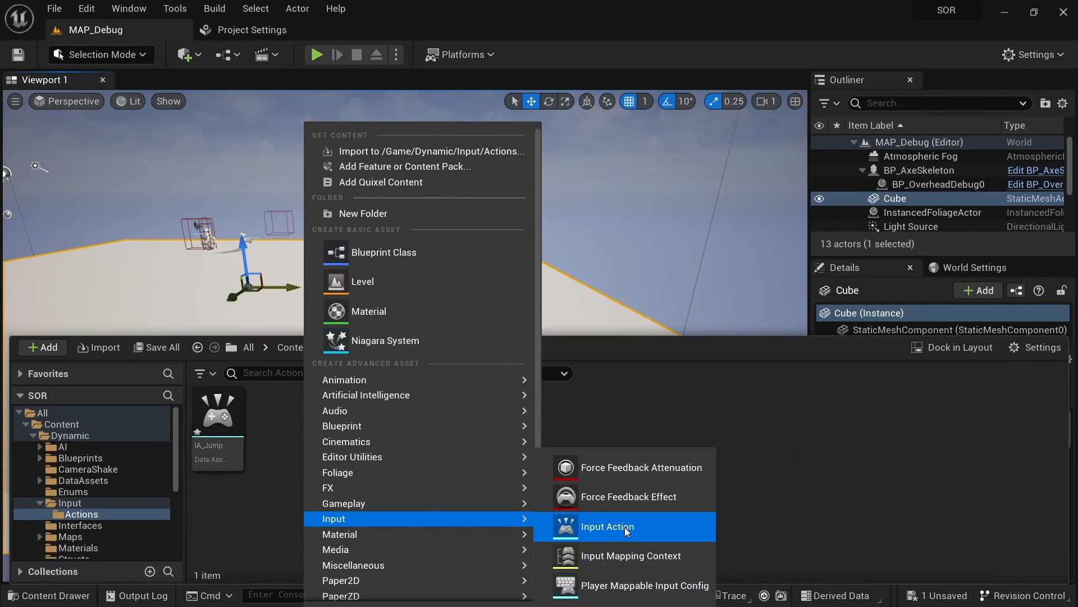
- Create an IA_Attack Input Action asset beside IA_Jump in the Actions folder
left_click(608, 526)
type("IA_Attack")
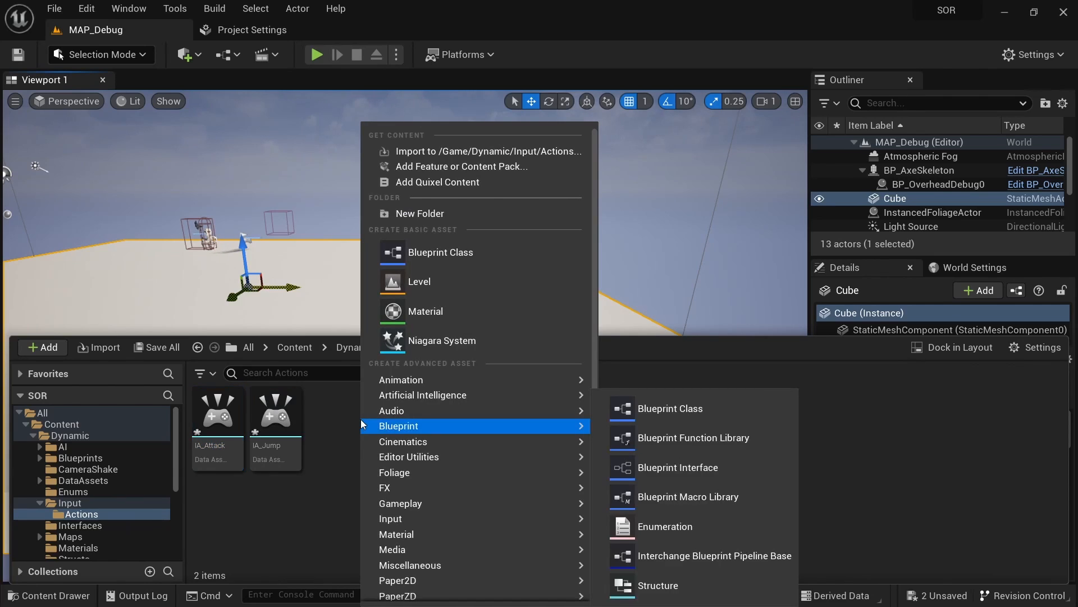
left_click(317, 55)
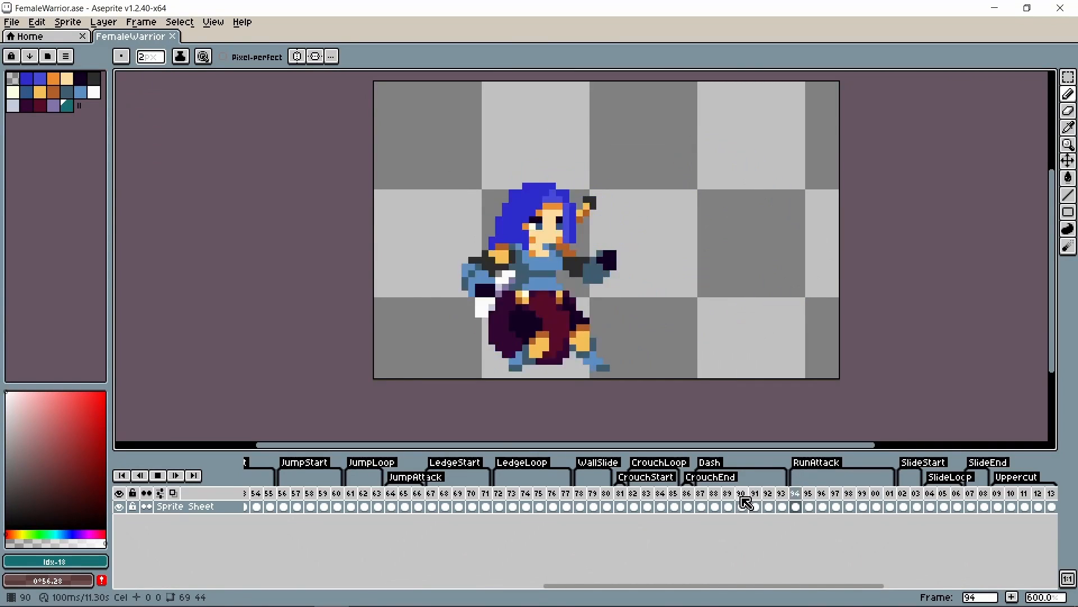
left_click(701, 507)
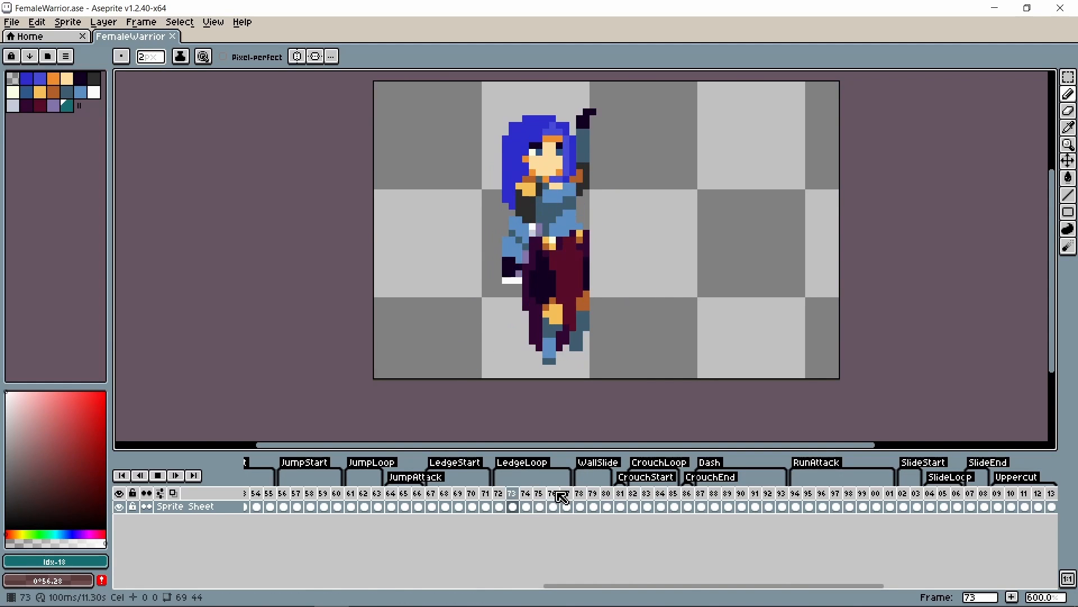
left_click(12, 22)
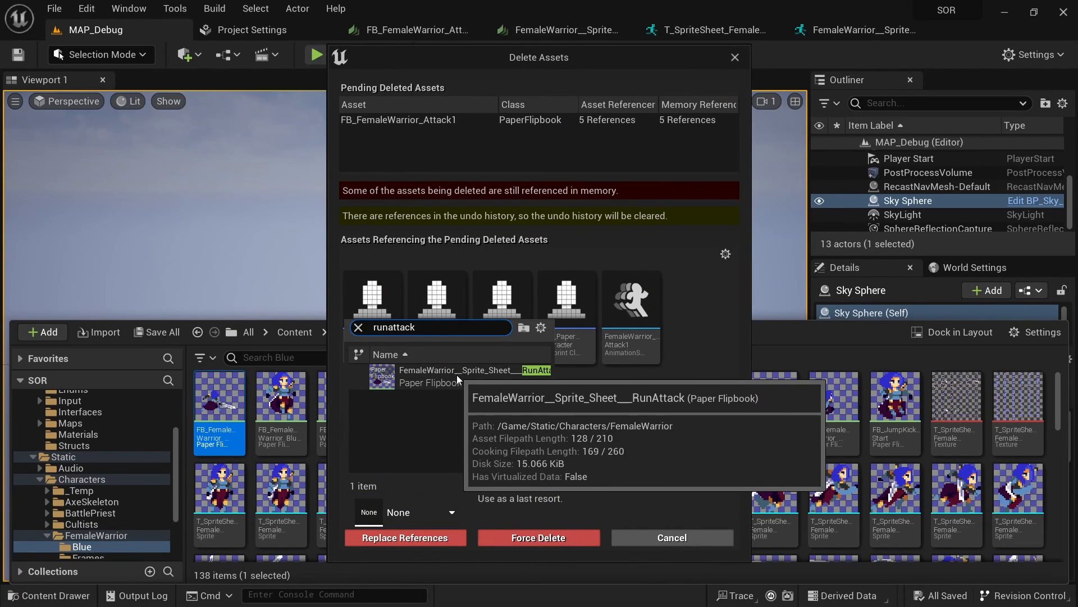
- Replace Attack1's references with the RunAttack flipbook and expand the female warrior sprite's HitPos socket
left_click(672, 537)
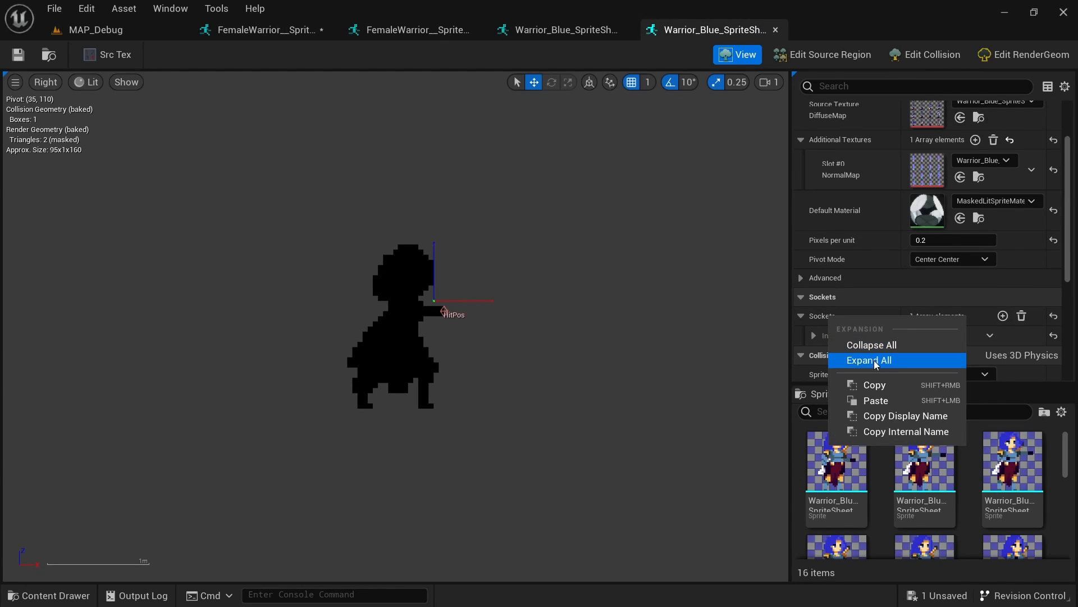
left_click(412, 30)
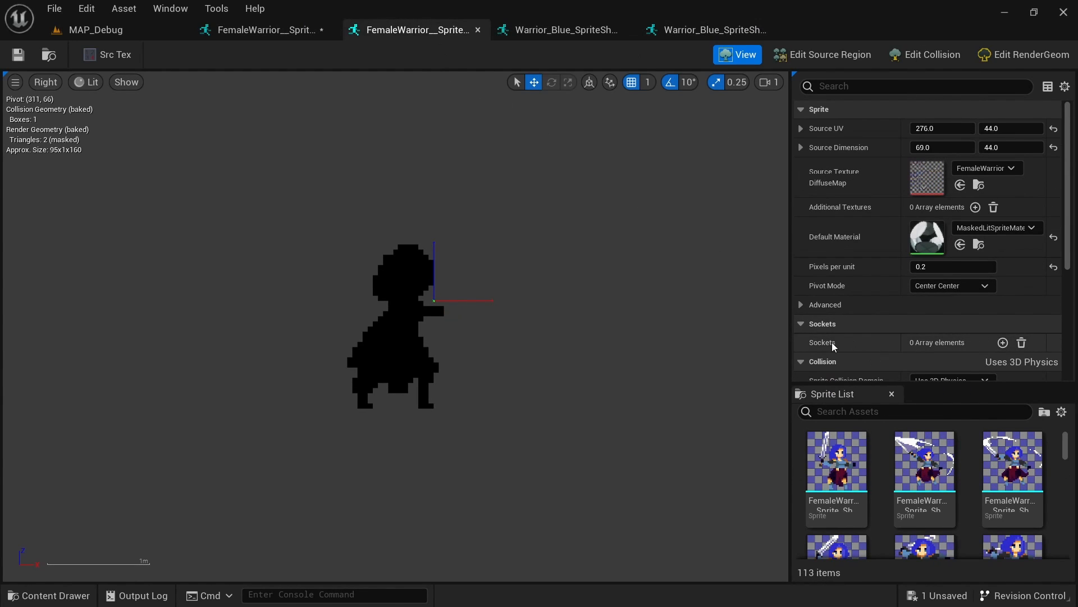
left_click(1002, 343)
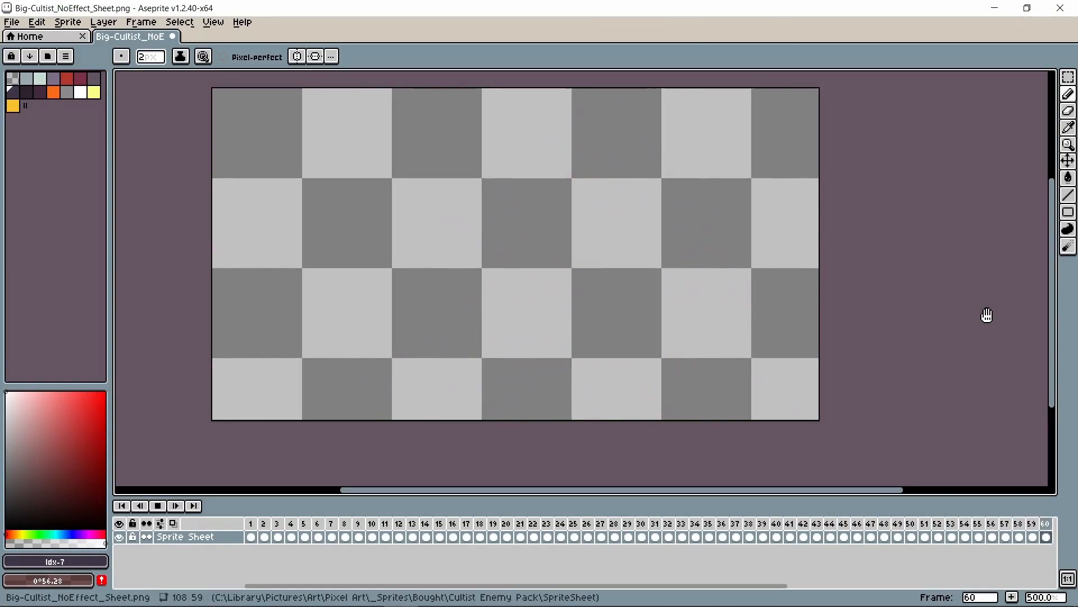
- Tag frames 9–16 of Cultist_Assassin_NoEffect_Sheet as a new Walk animation
left_click(510, 536)
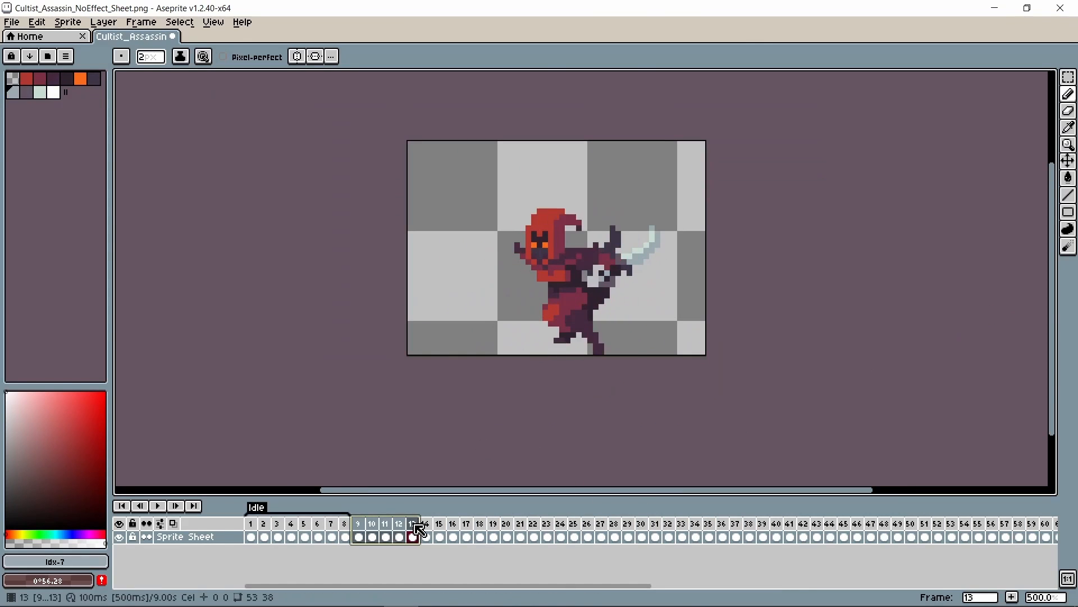
left_click(466, 538)
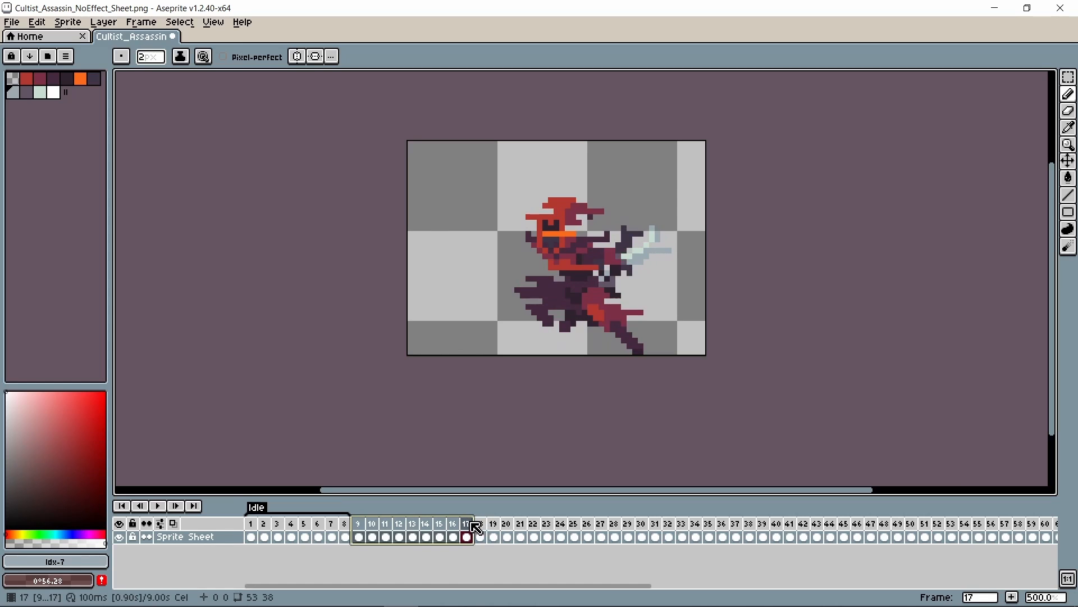
right_click(463, 540)
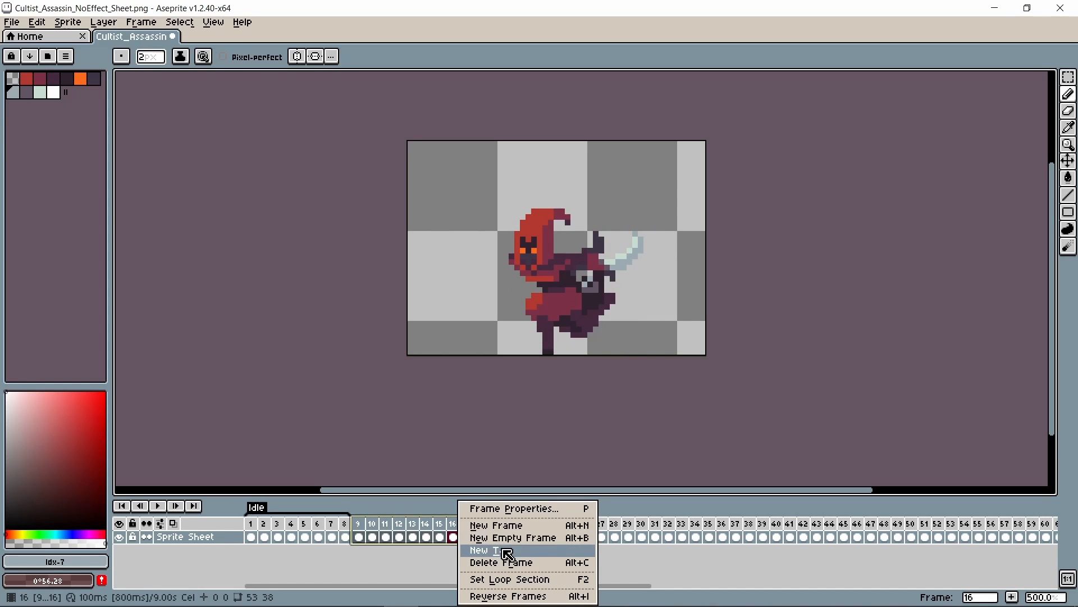
left_click(494, 550)
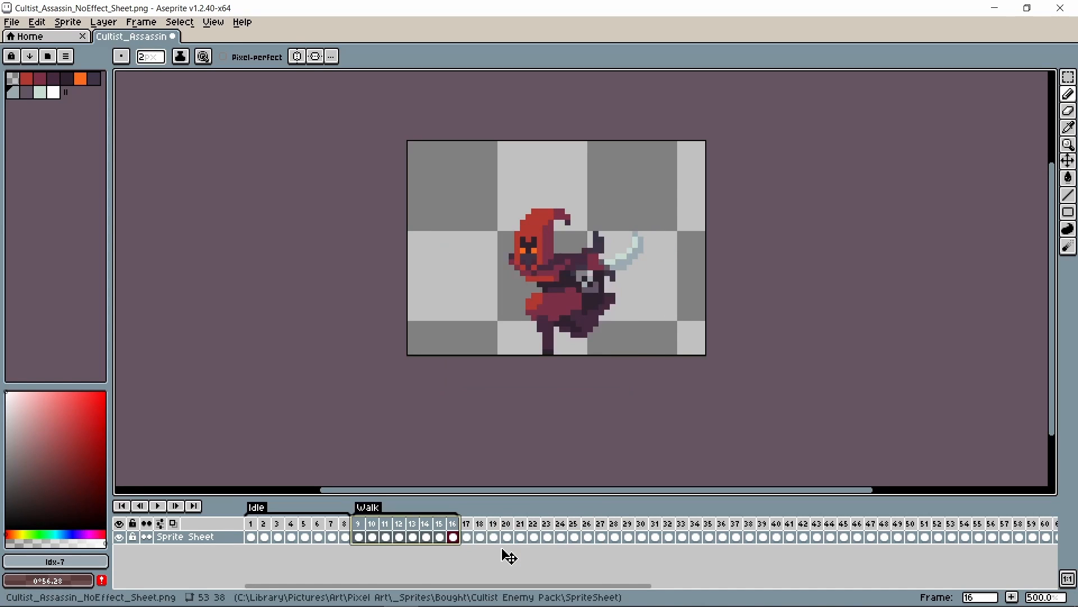
left_click(468, 536)
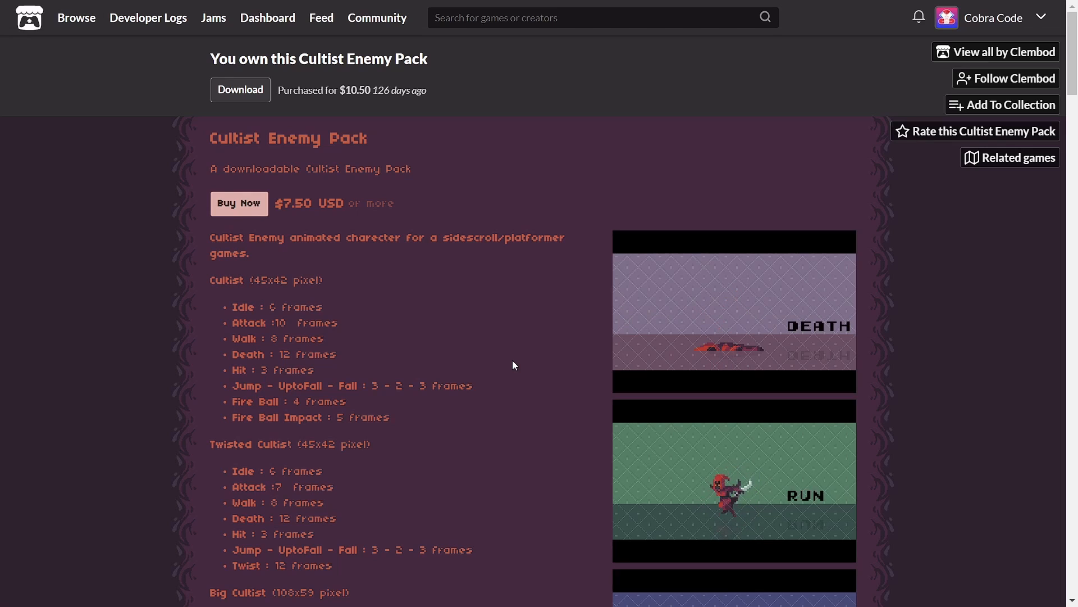
scroll("down", 3)
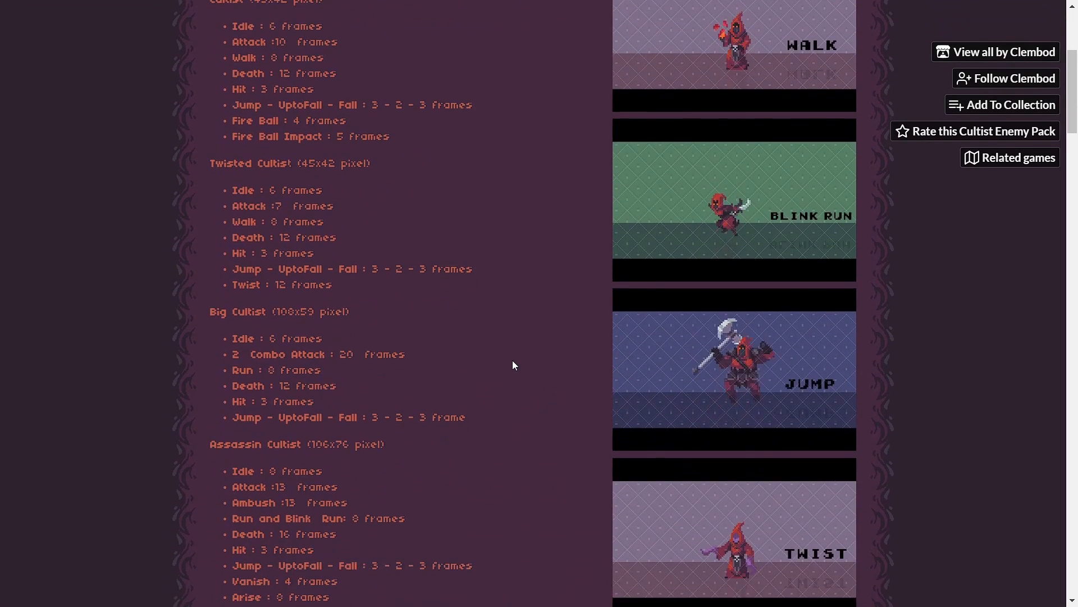
scroll("down", 3)
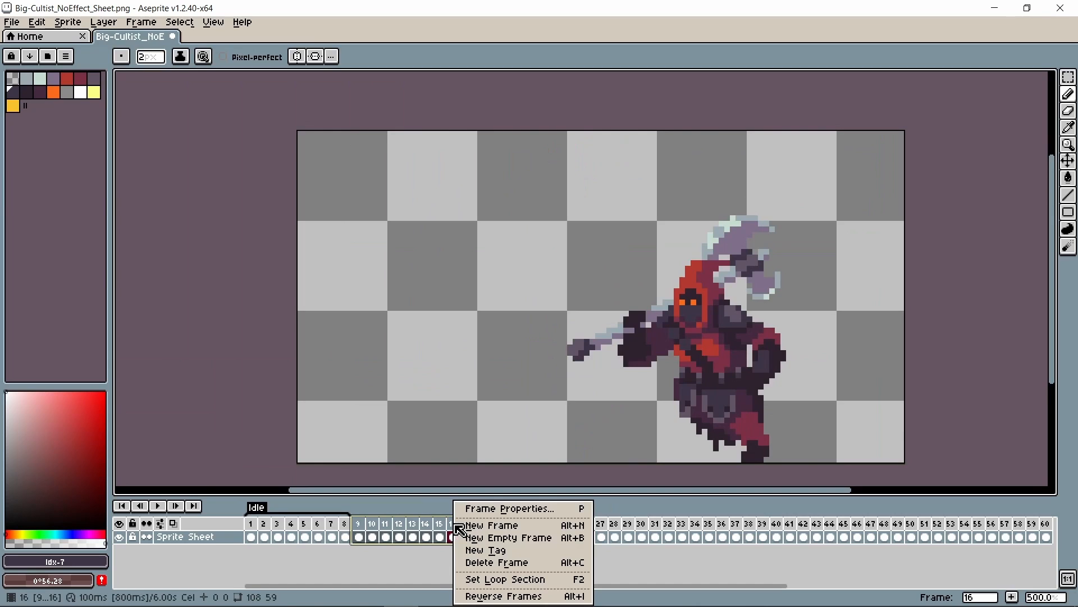
- Tag frames 9–16 of Big-Cultist_NoEffect_Sheet as Walk
left_click(486, 550)
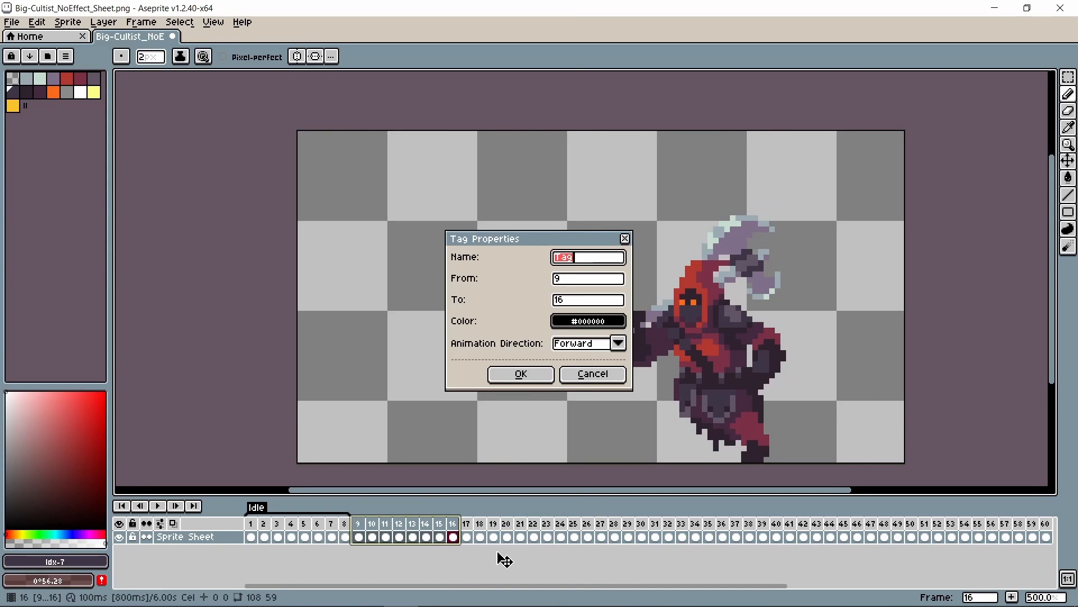
left_click(521, 374)
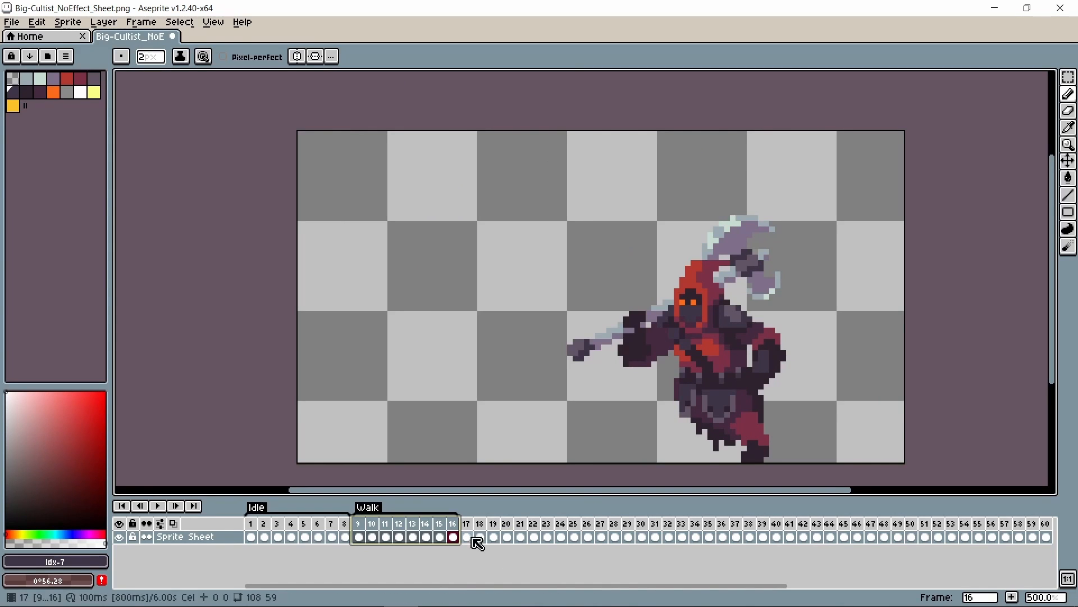
left_click(132, 35)
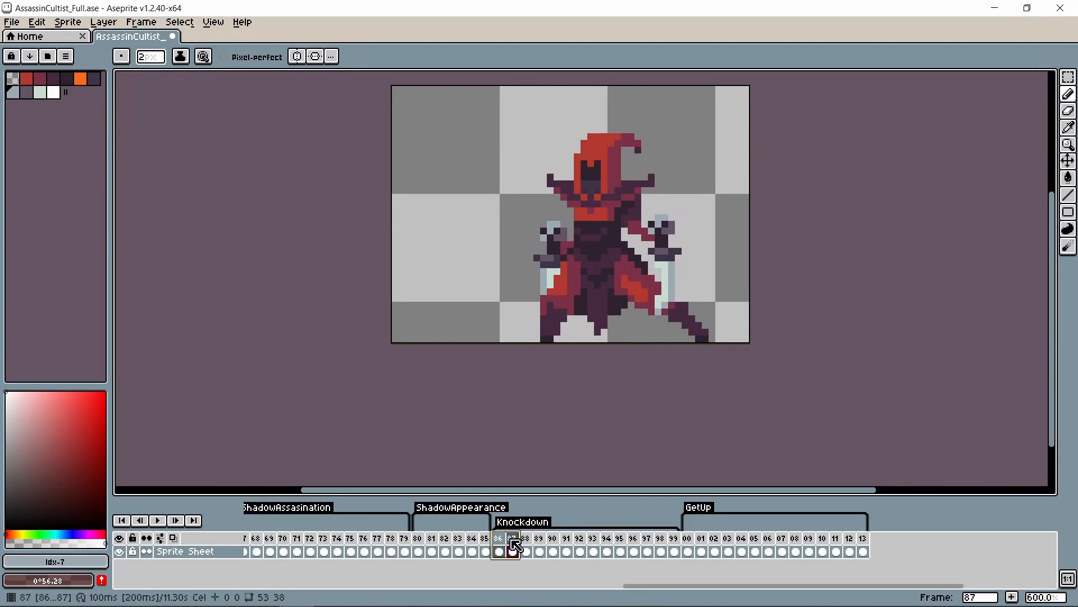
- Review the Knockdown frames in the AssassinCultist_Full sheet
left_click(673, 554)
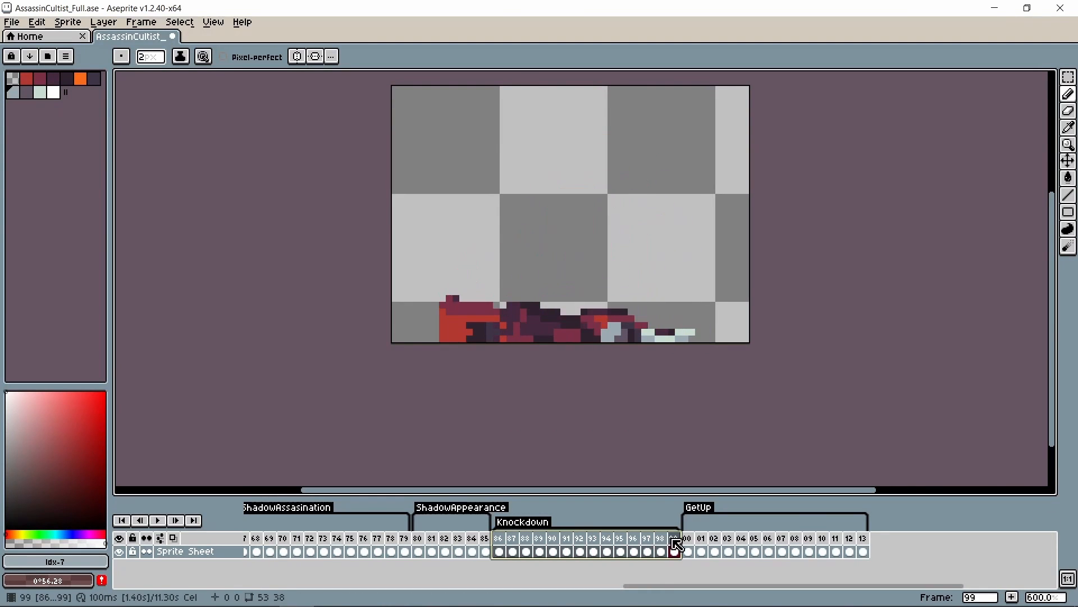
left_click(715, 551)
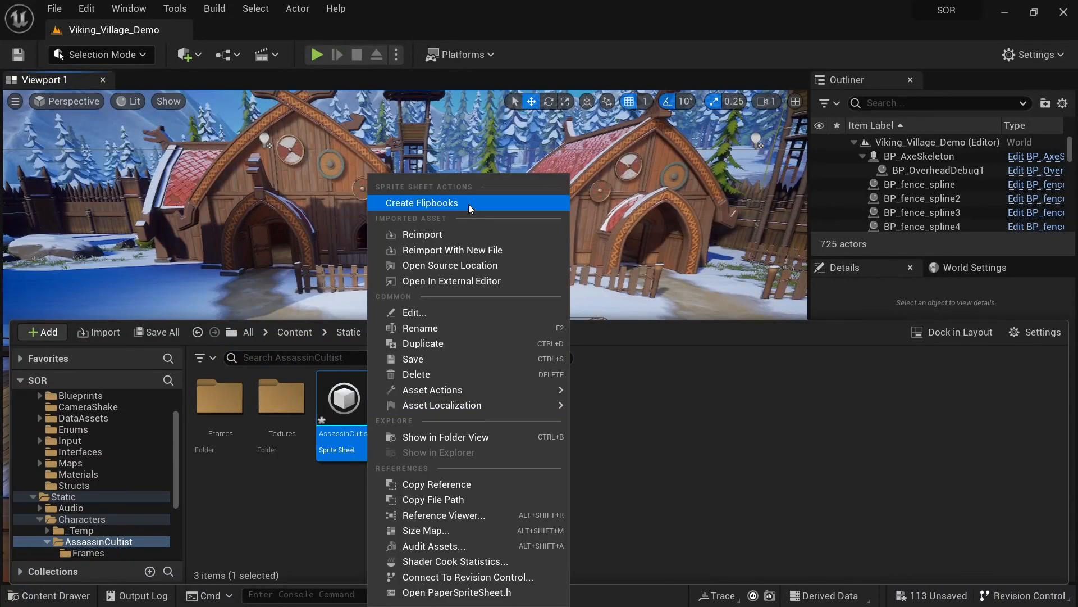
- Create flipbooks from the AssassinCultist sprite sheet and preview the Die sequence in AS_AssassinCultist
left_click(421, 203)
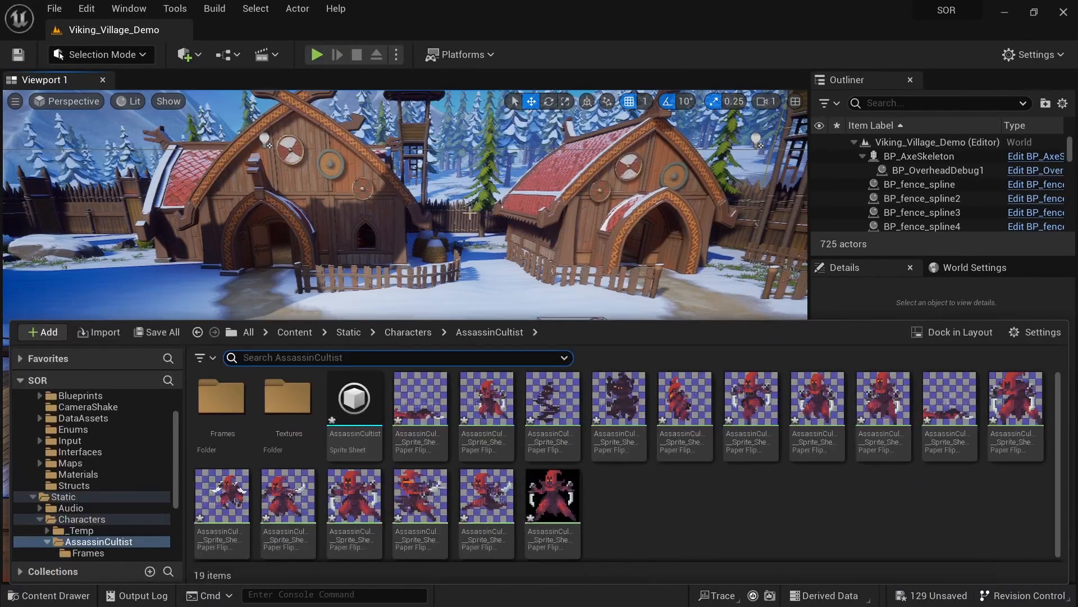
mouse_move(491, 437)
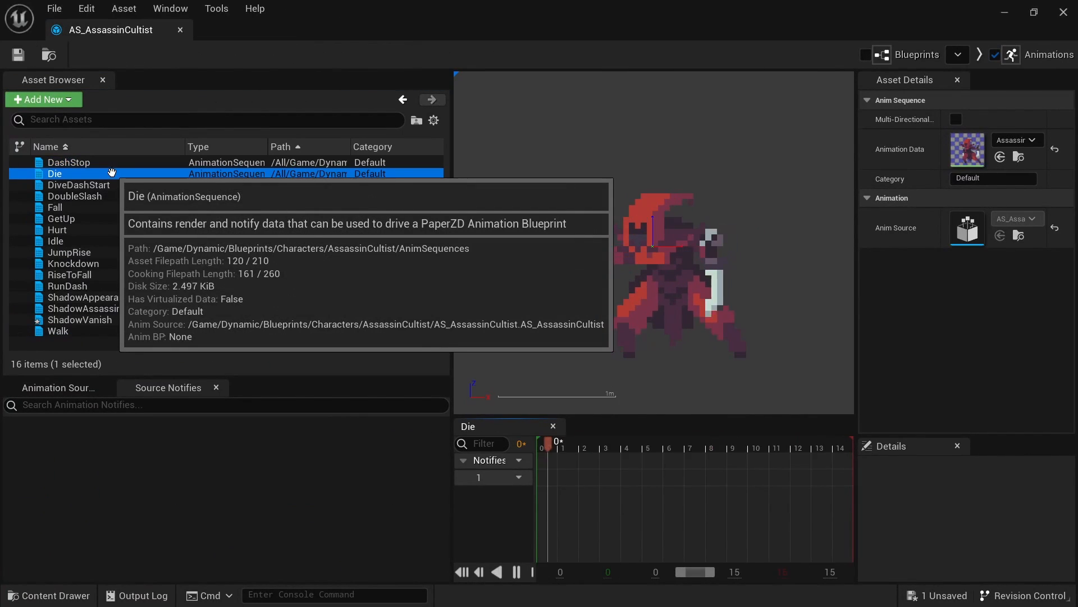
left_click(74, 196)
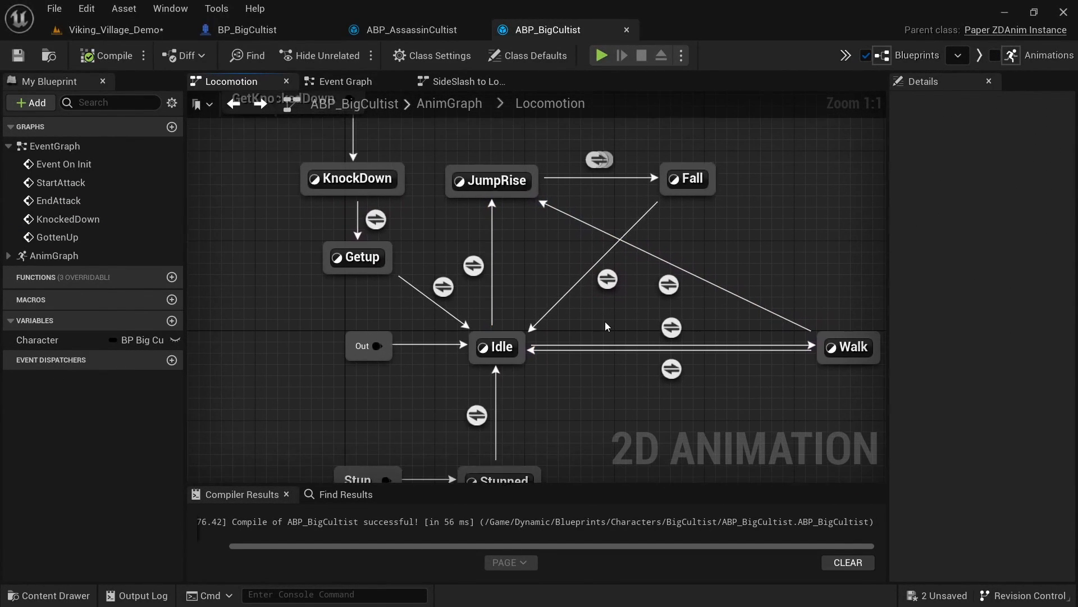
left_click(410, 29)
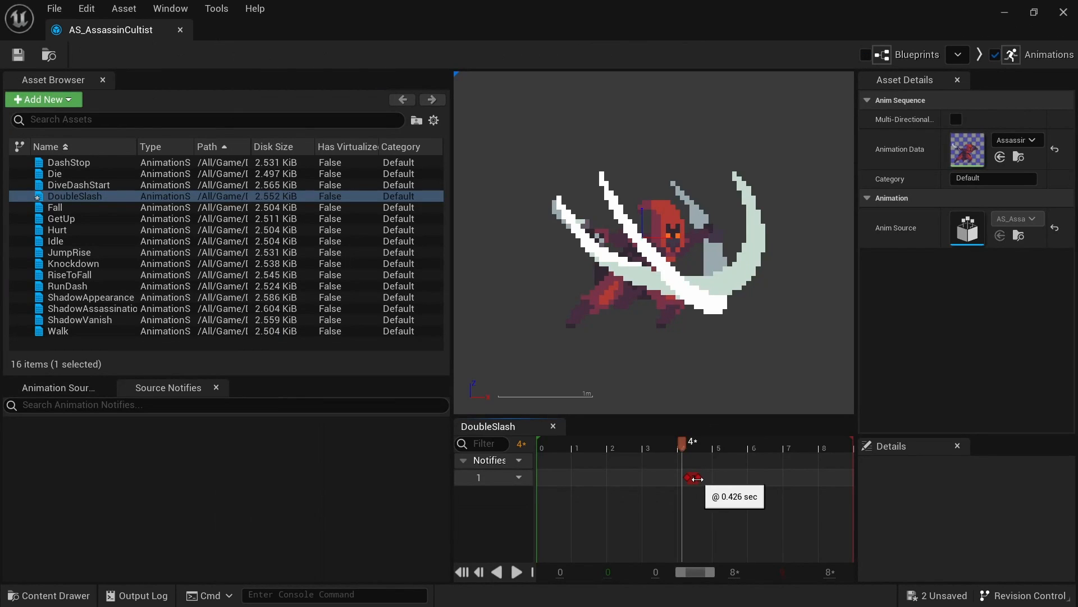
- Set the DoubleSlash ToggleHitbox notify to last 2 Anim Notify State Frames
right_click(691, 479)
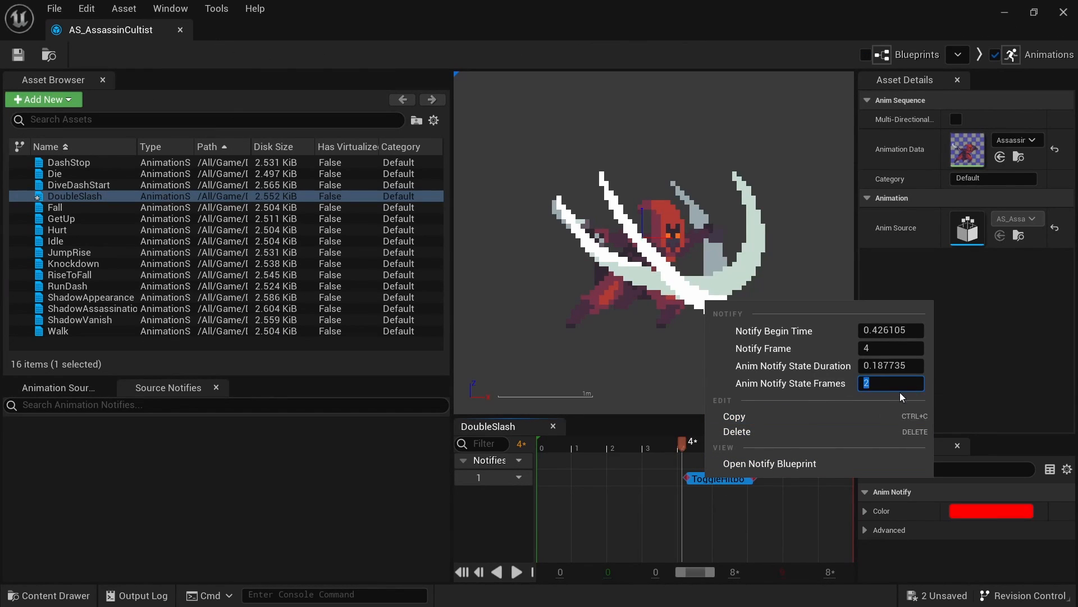
left_click(906, 367)
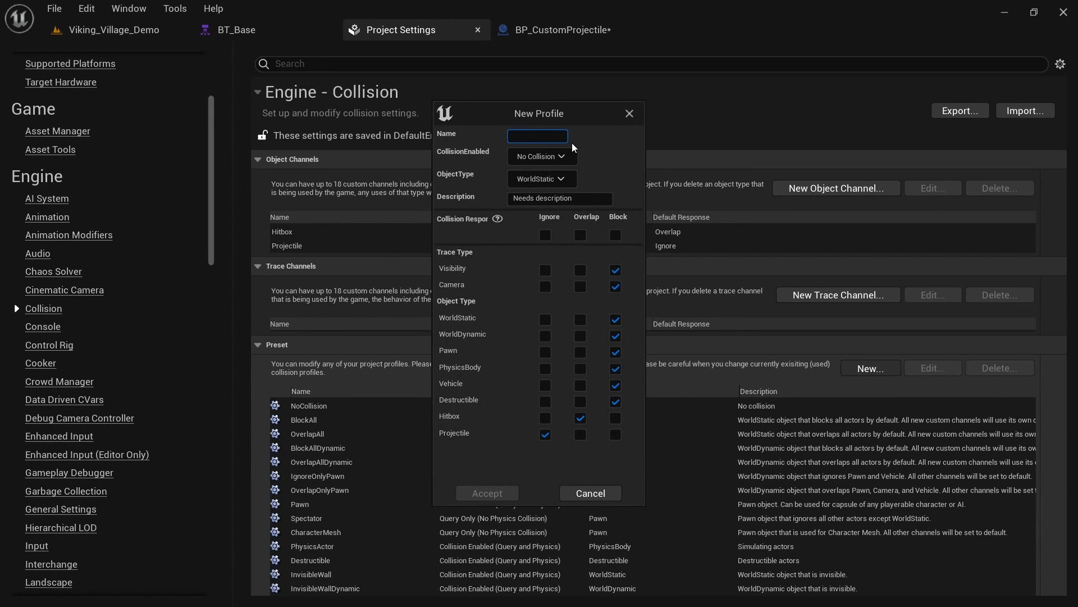
- Begin naming the new collision preset profile with 'P' in Project Settings > Collision
type("P")
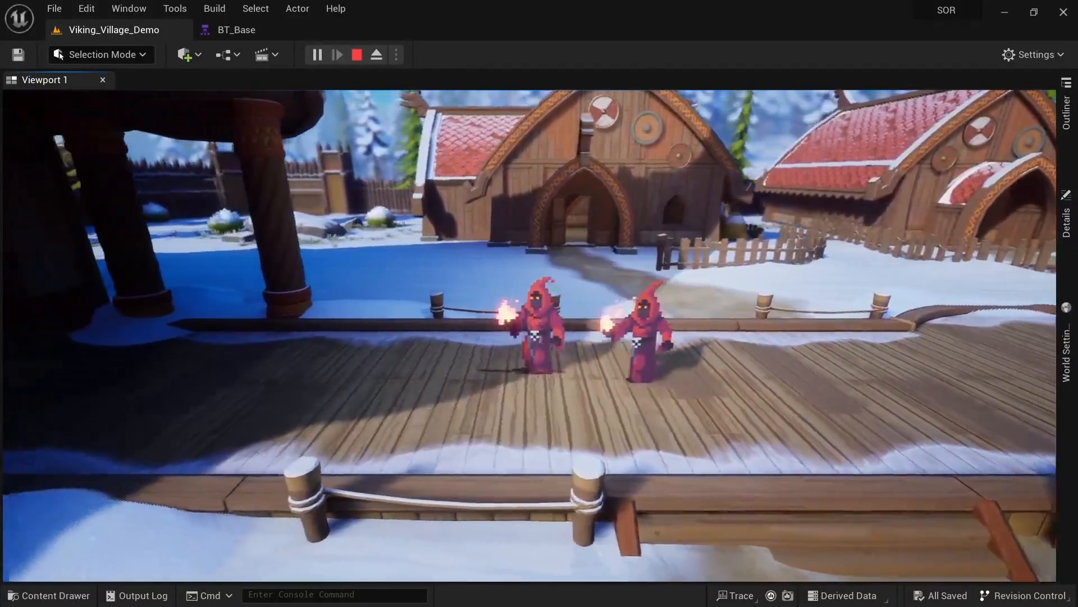
- Play the Viking village level to watch the two BP_MageCultist enemies cast fire
left_click(237, 30)
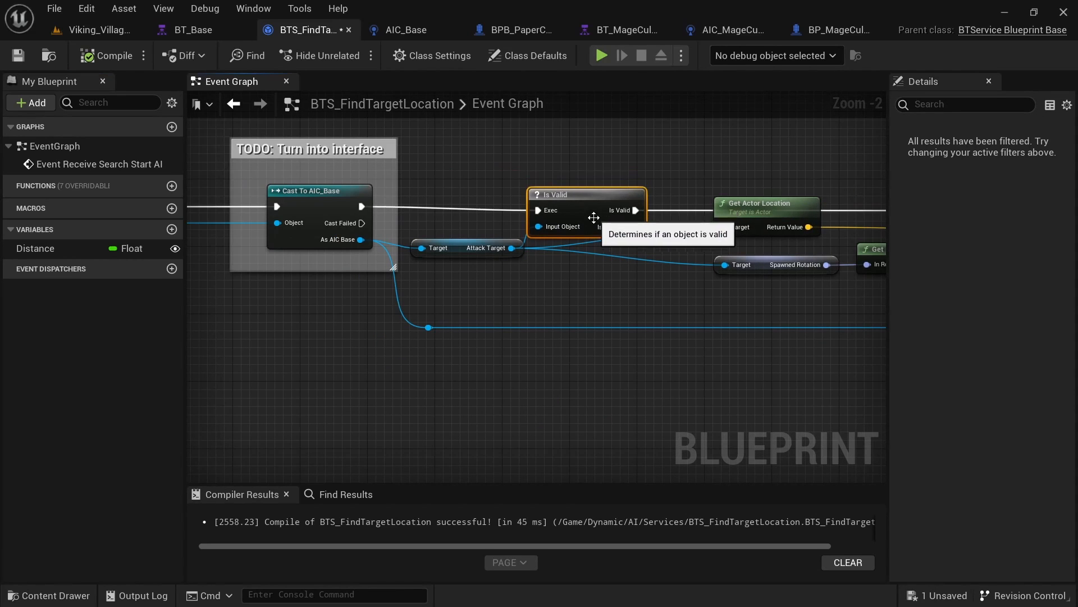
mouse_move(665, 260)
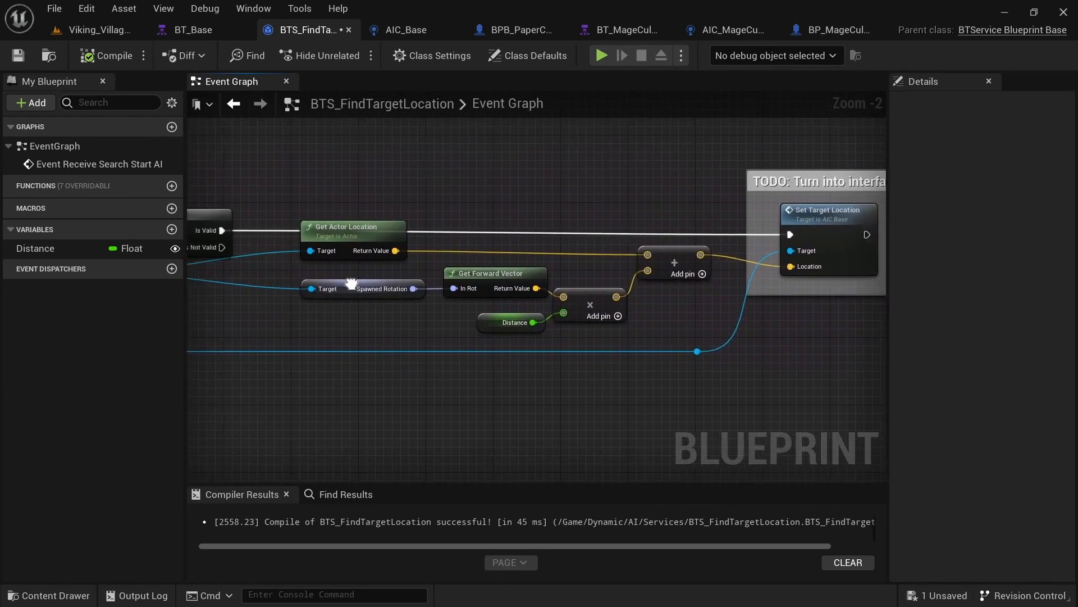
- Compile BTS_FindTargetLocation with side-flipped Distance 500 and start a mage cultist playtest
left_click(739, 30)
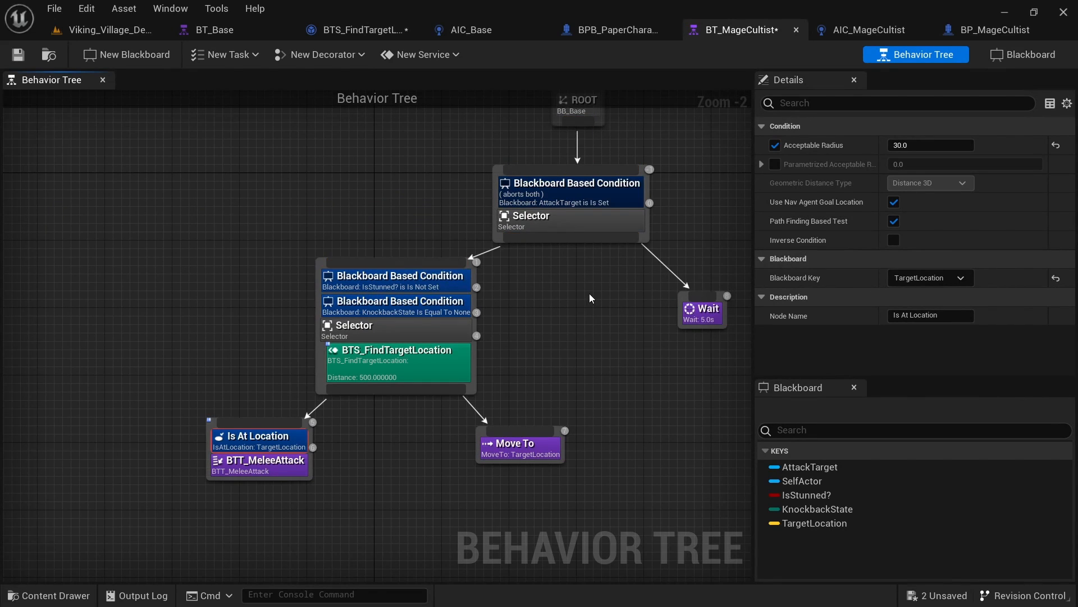
left_click(104, 29)
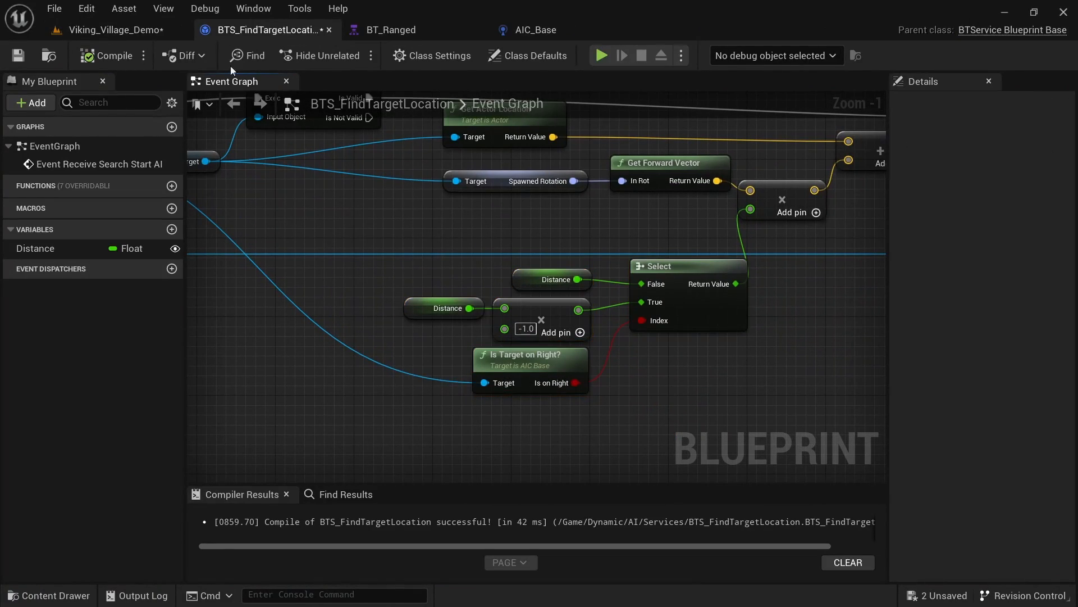
left_click(115, 30)
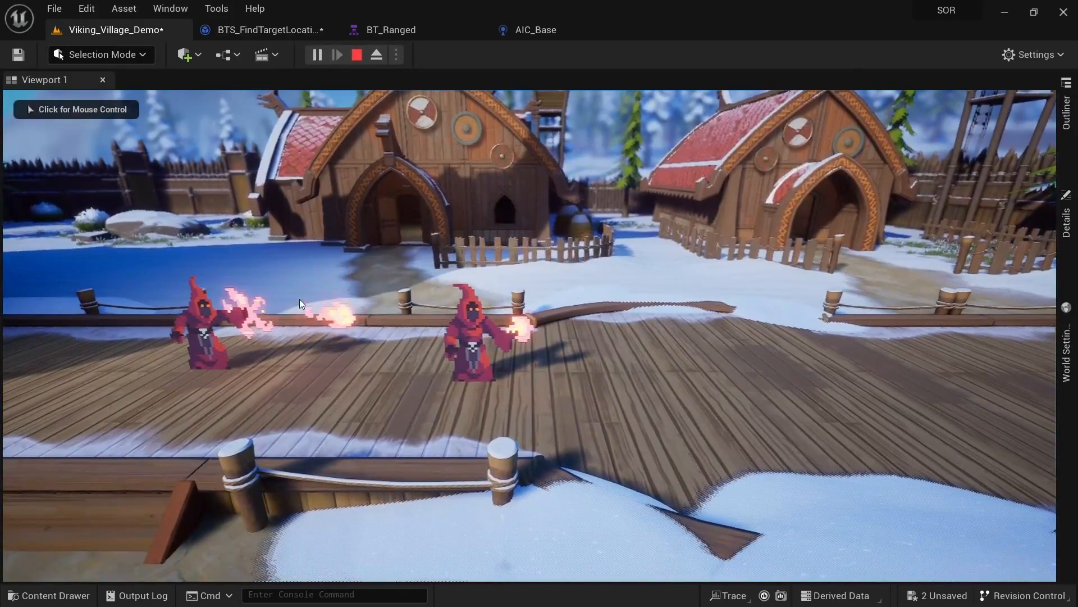
- Take control of the running game and fight the twisted cultist on the dock
left_click(259, 29)
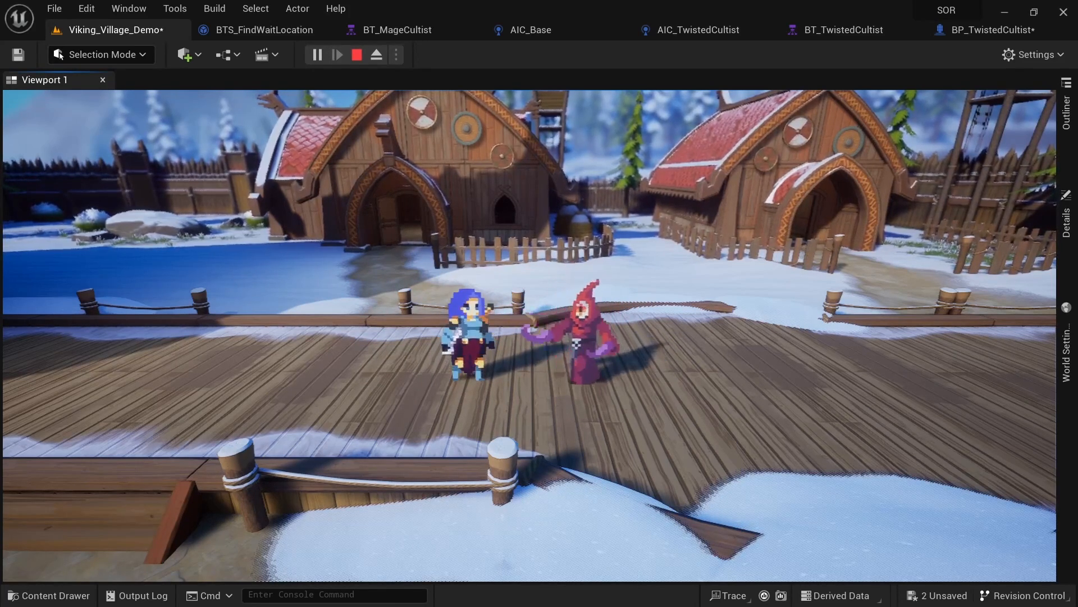
left_click(838, 30)
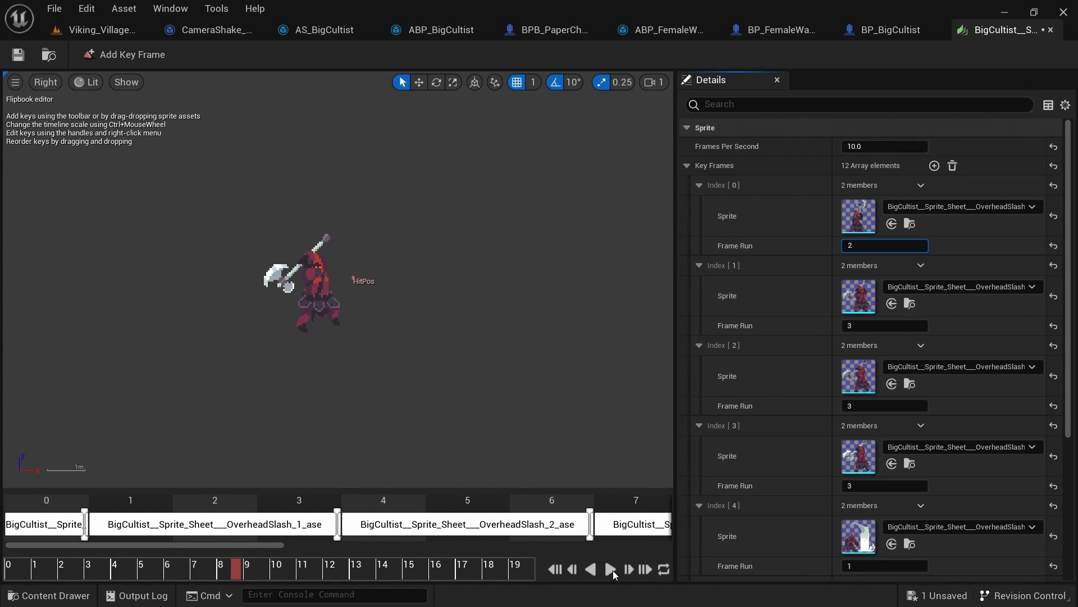
- Preview the retimed OverheadSlash flipbook before playing as the big cultist
left_click(610, 569)
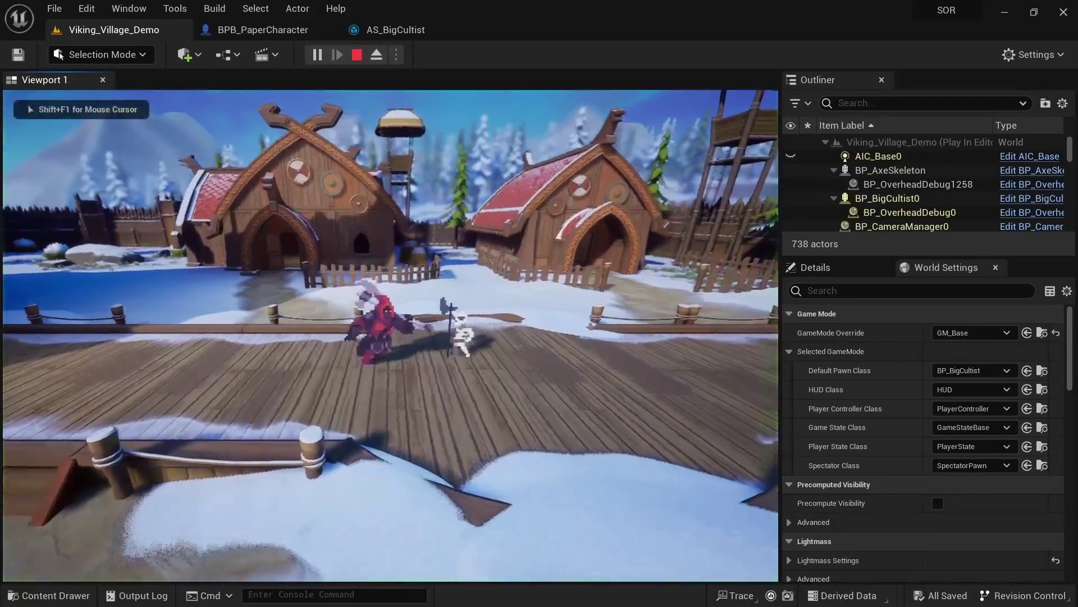
- Restart the playtest as the big cultist, then place a Has Hyper Armor check beneath the NOT damage conditions
left_click(354, 55)
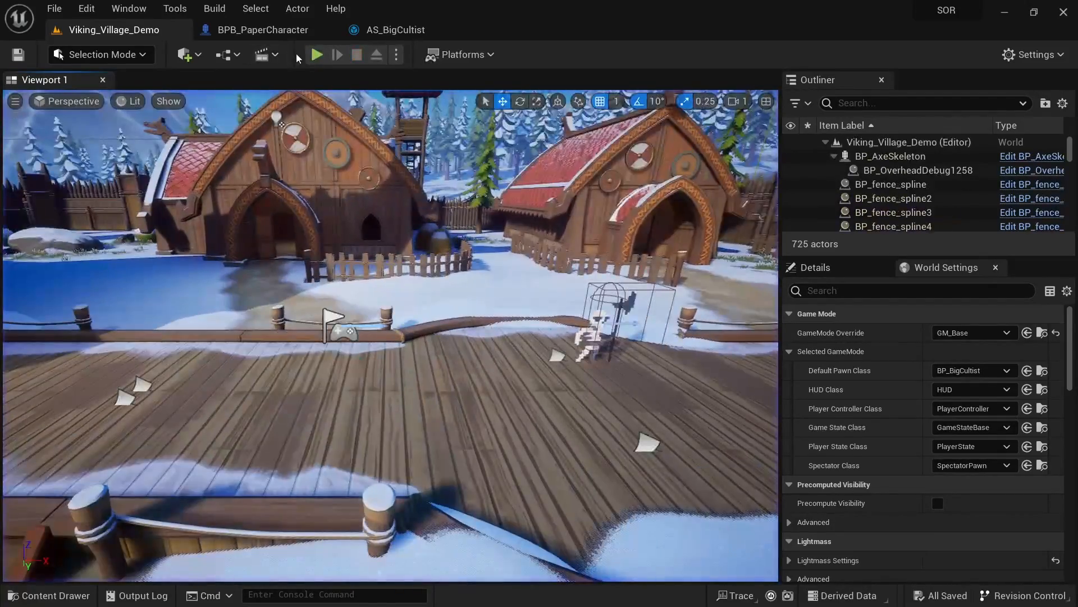
left_click(317, 55)
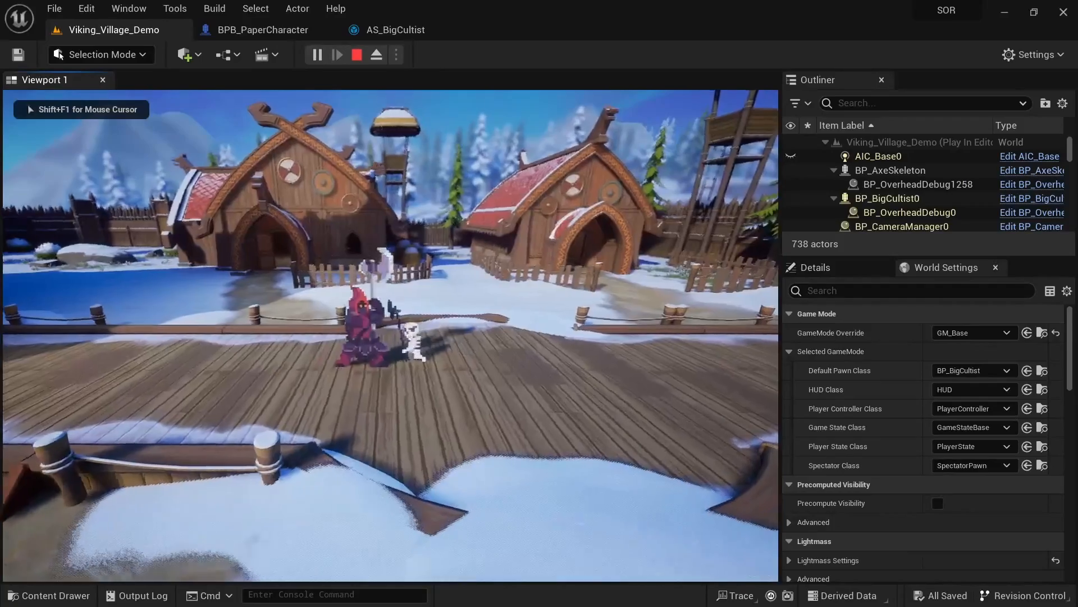
left_click(356, 55)
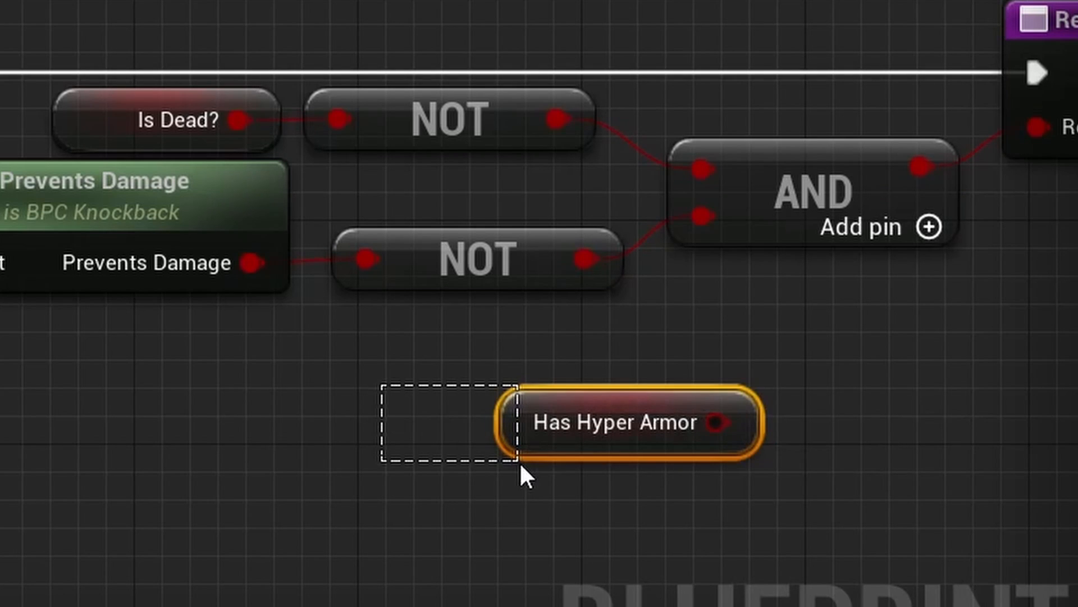
left_click_drag(615, 422, 474, 394)
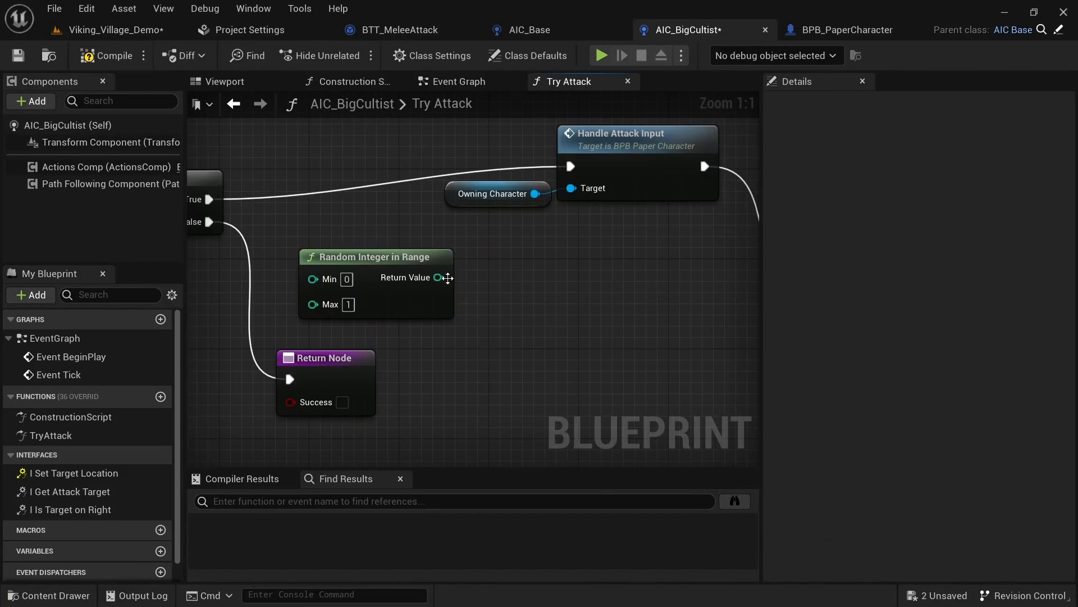
- Wire Handle Attack Input into Reset Attack in TryAttack, then move to the AS_AssassinCultist animation source
scroll("down", 3)
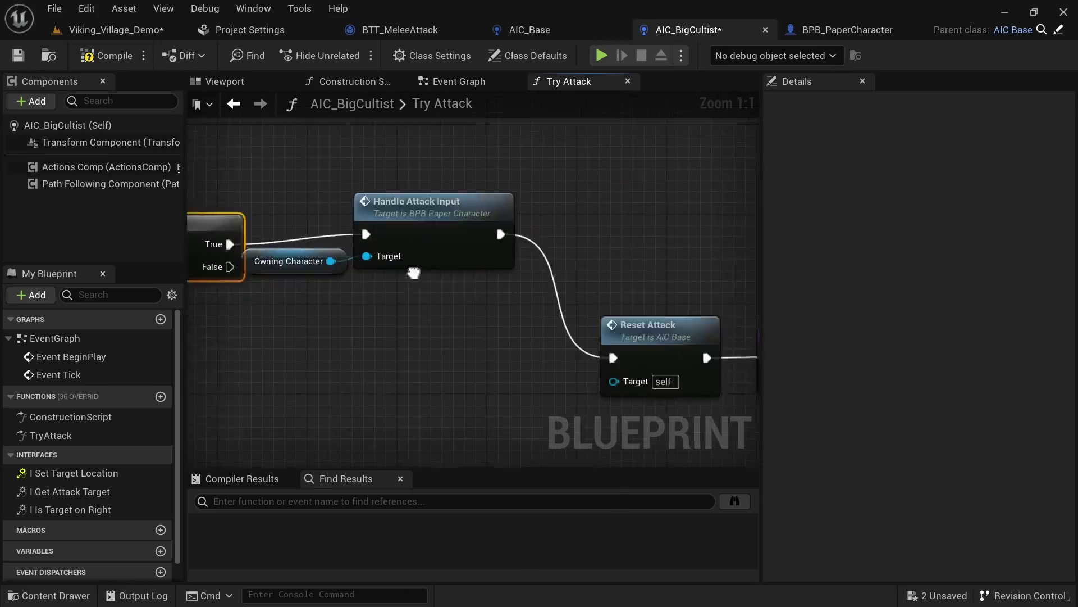
left_click(601, 55)
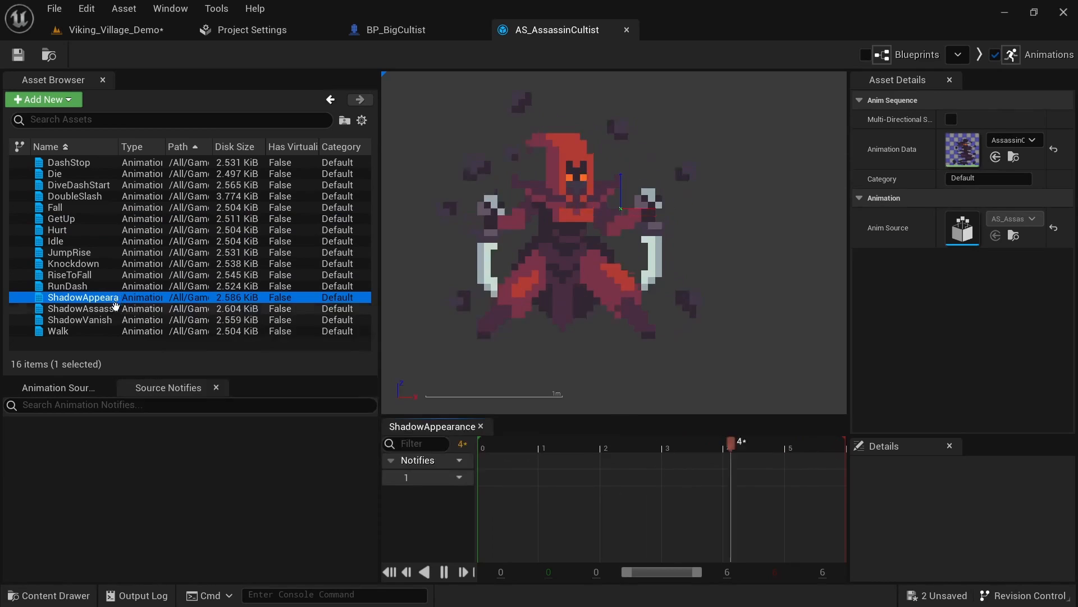
- Preview the ShadowVanish and ShadowAssassination sequences in the assassin's Asset Browser
left_click(79, 319)
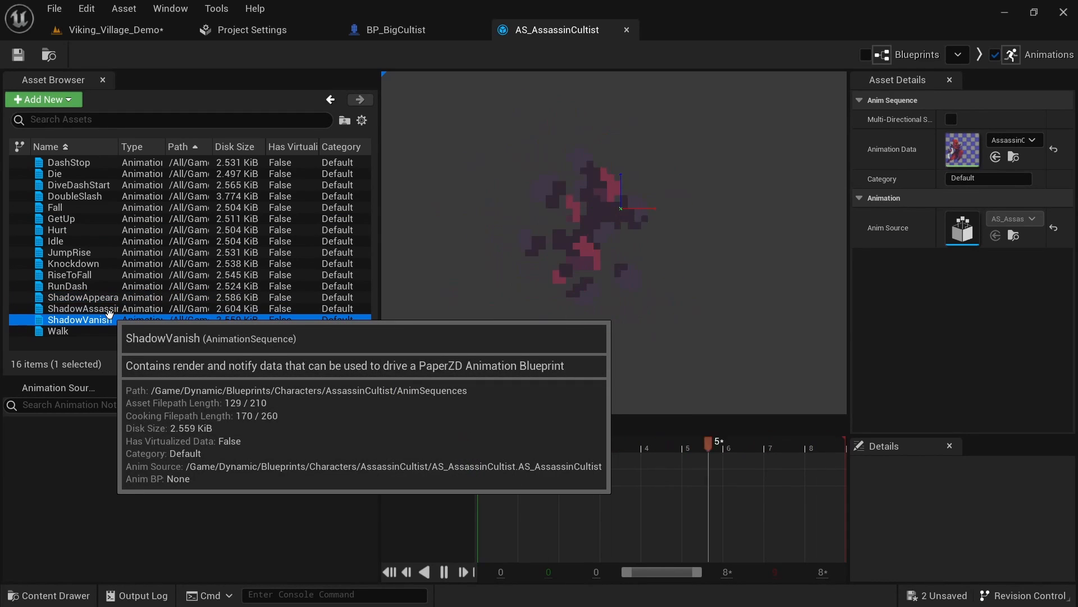
left_click(79, 308)
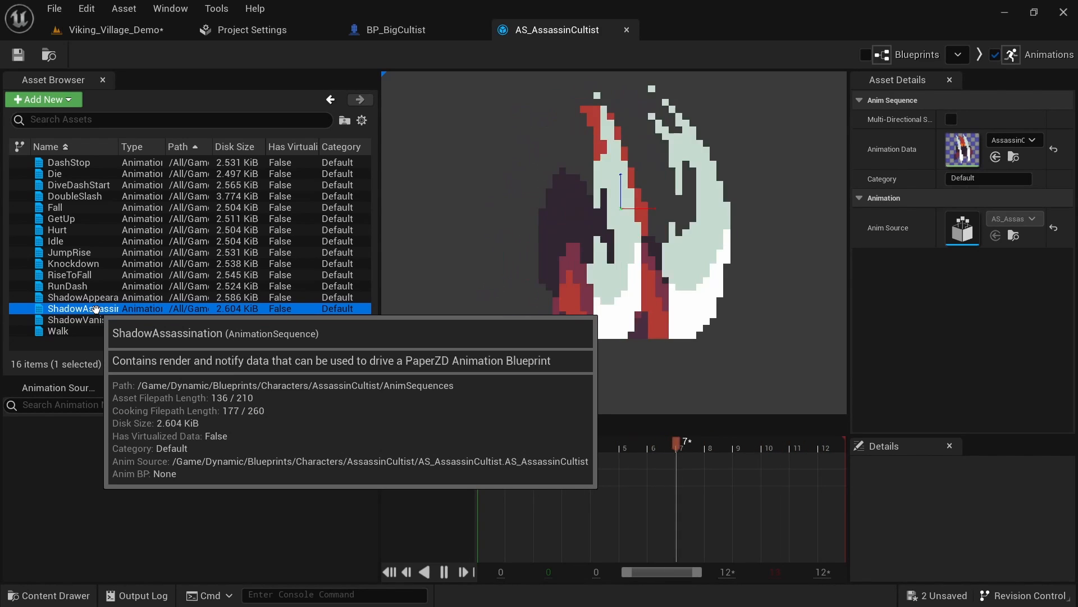
left_click(67, 319)
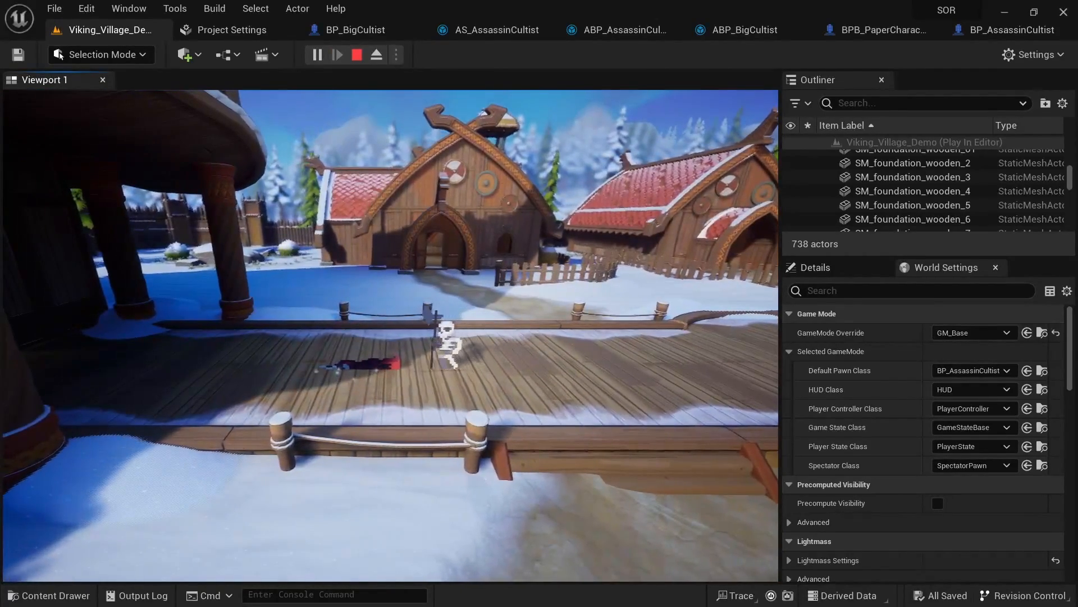
- Scrub ShadowAssassination to place its HyperArmor window and ToggleHitbox notify
left_click(495, 29)
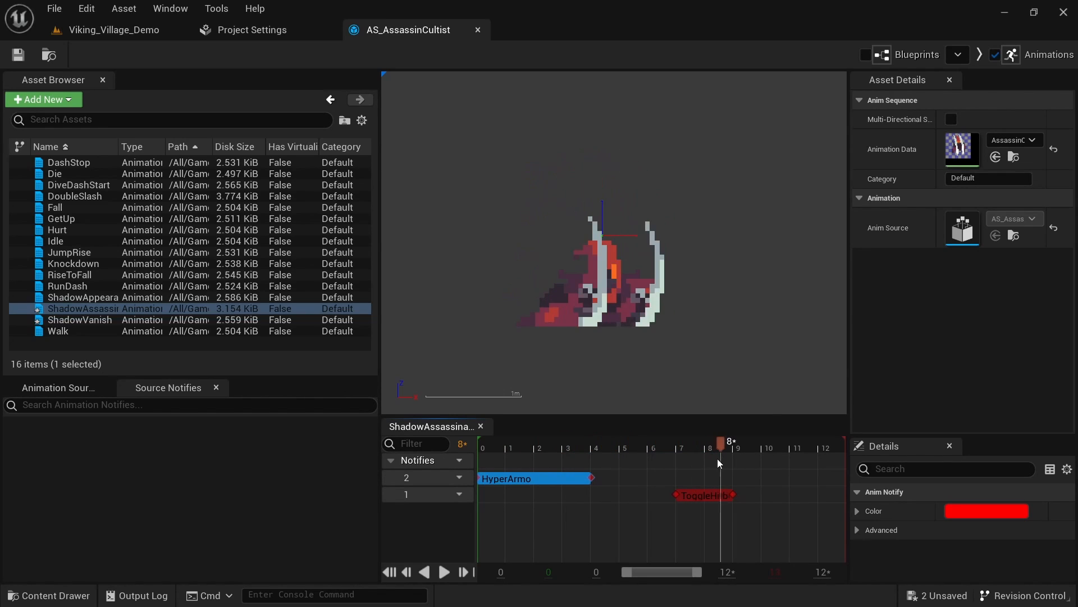
left_click_drag(719, 442, 667, 441)
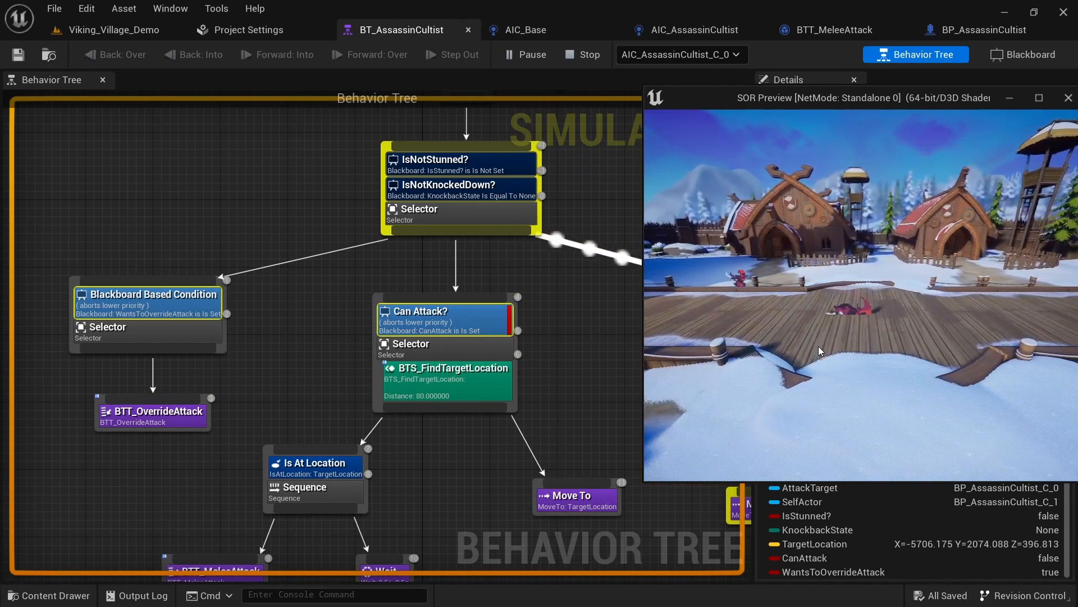
mouse_move(196, 427)
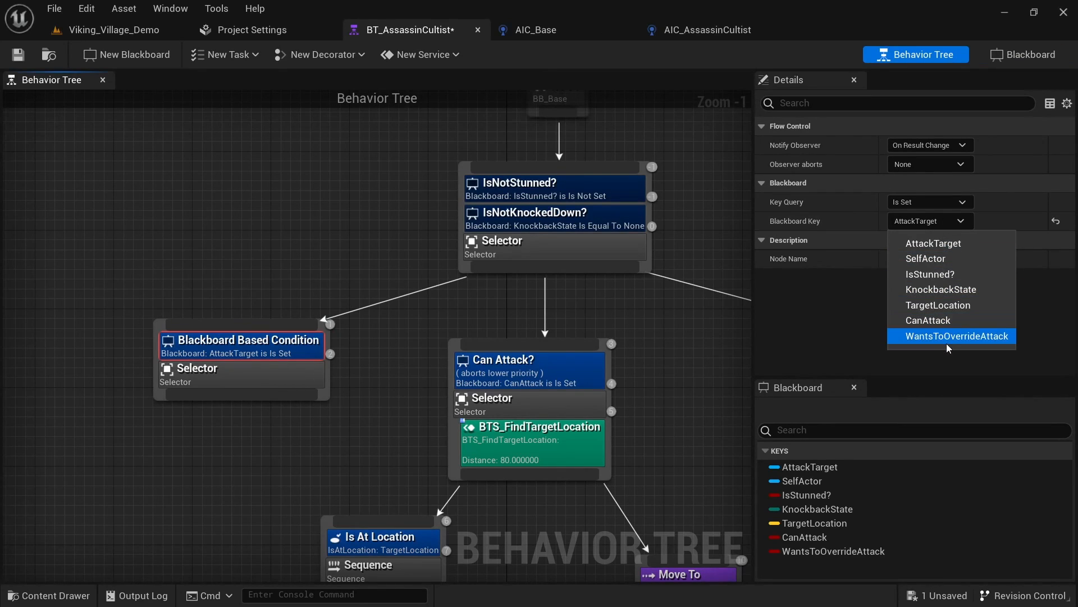
- Set the Blackboard Based Condition's key to WantsToOverrideAttack
left_click(957, 336)
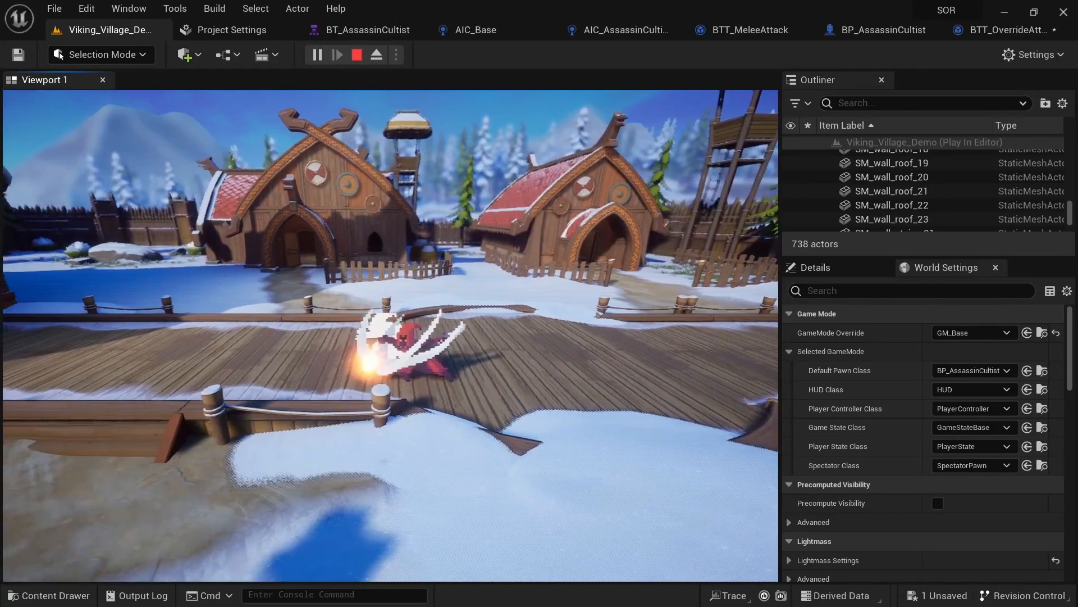
- Offset TeleportBehindEnemy behind the target by distance × -1 plus Vector Up × height
left_click(878, 29)
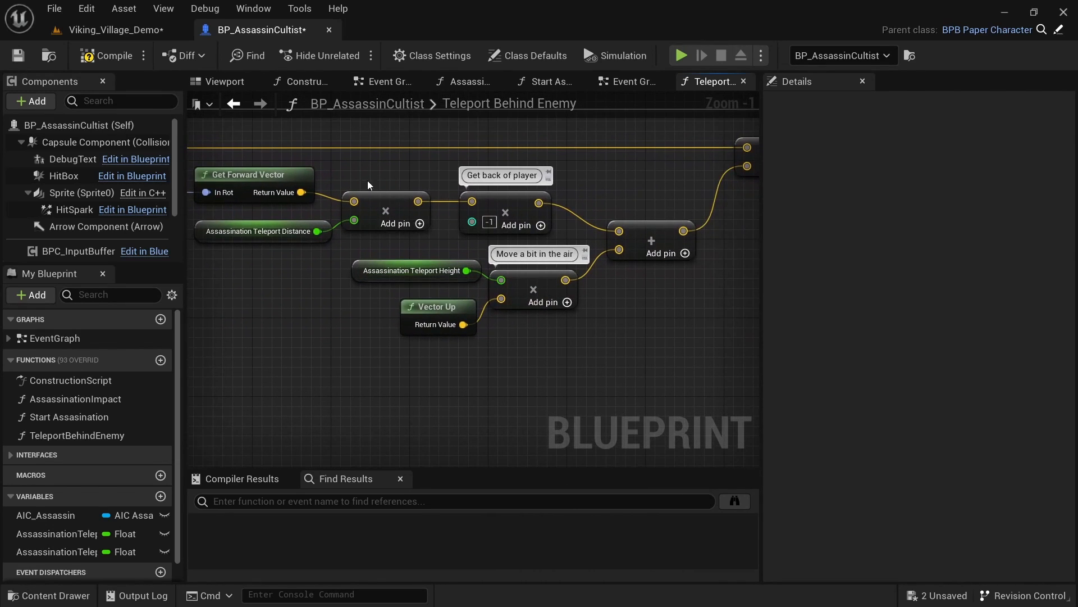
mouse_move(373, 363)
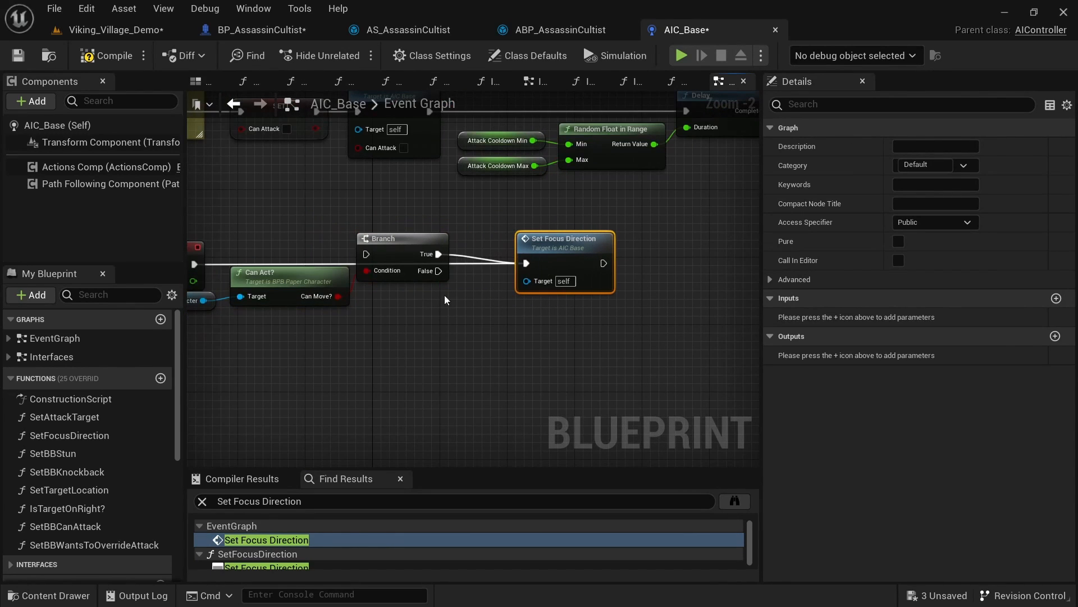
- Line up BP_AxeSkeleton and the big, twisted, assassin and mage cultists on the village boardwalk
left_click(116, 29)
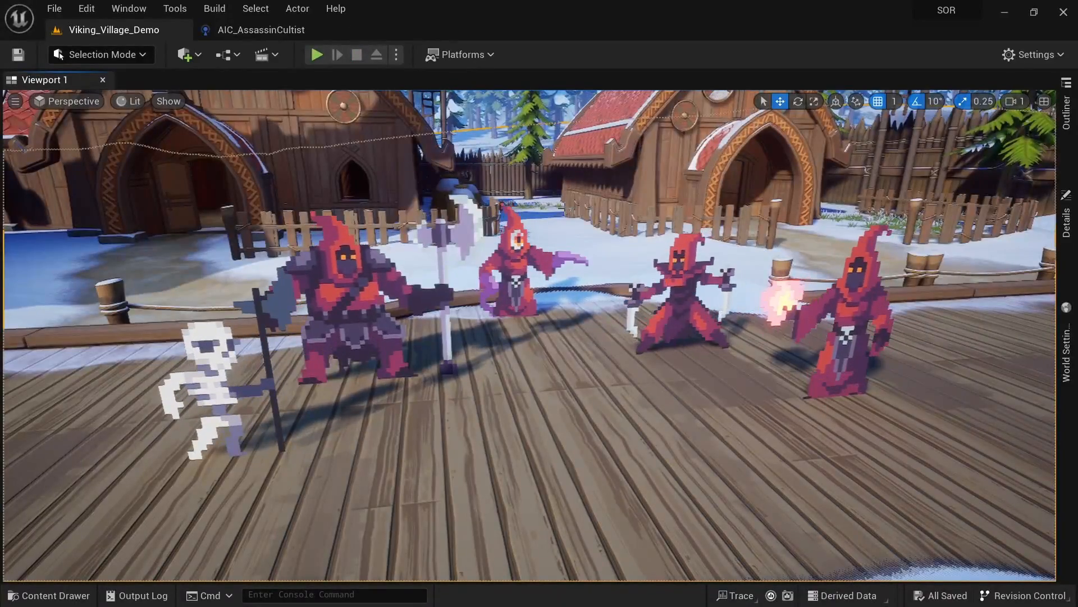
- Play the level against all the cultists, then stop the session to inspect BP_SimpleSpawner
left_click(317, 55)
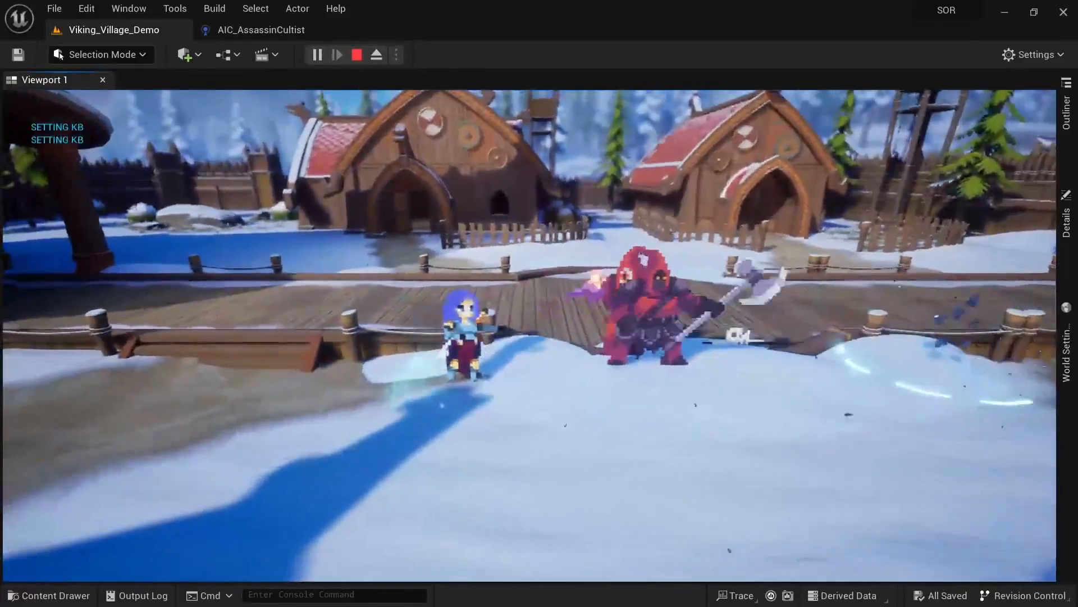
left_click(356, 54)
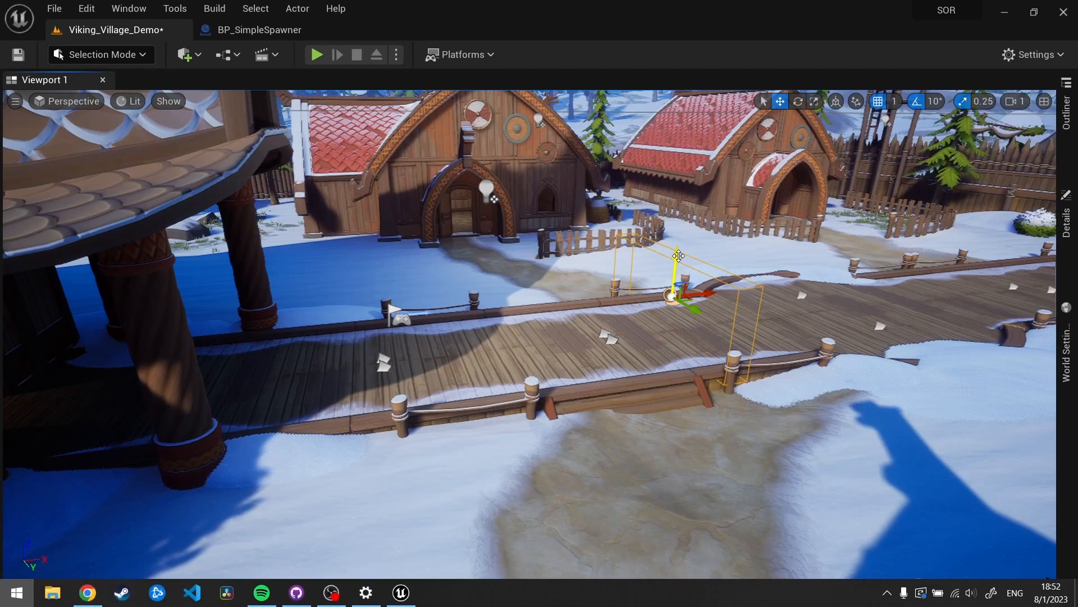
- Re-parent the SpawnPoints component (points A and B) under BP_SimpleSpawner's DefaultSceneRoot beside the Trigger
left_click(255, 30)
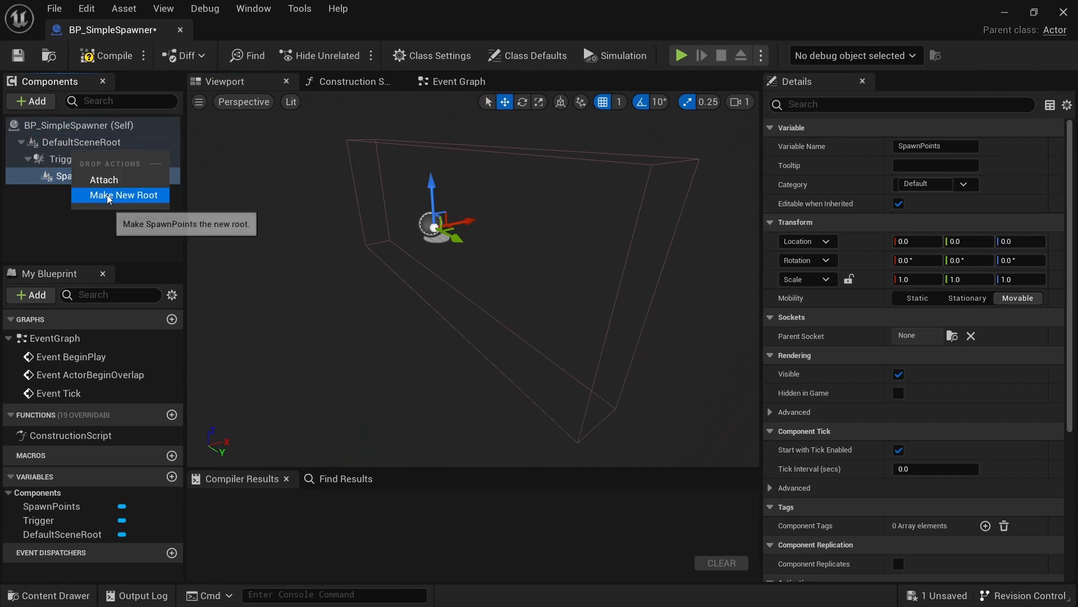
left_click(124, 195)
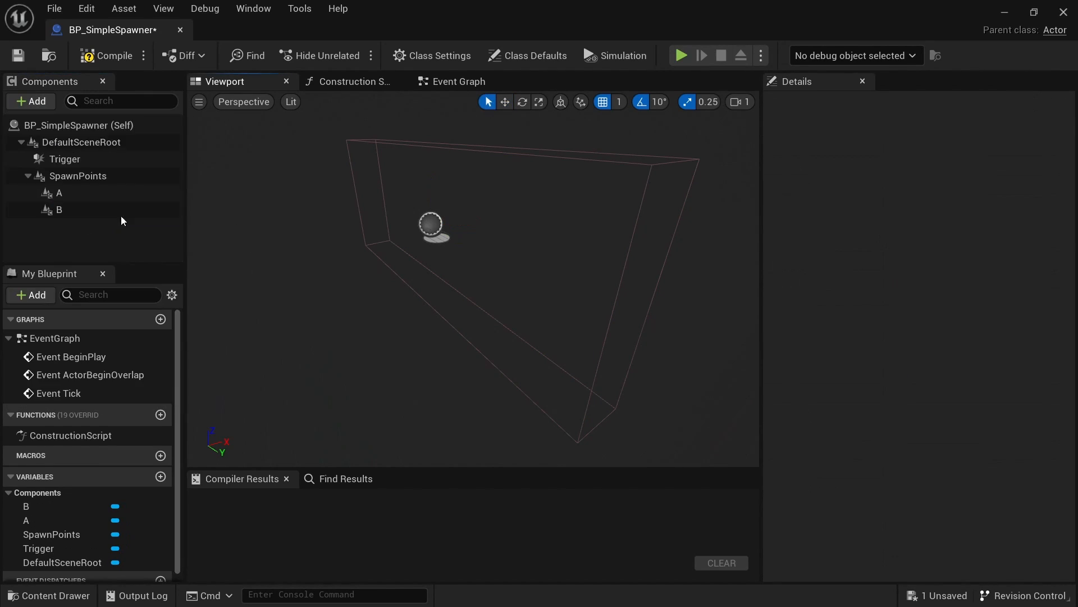